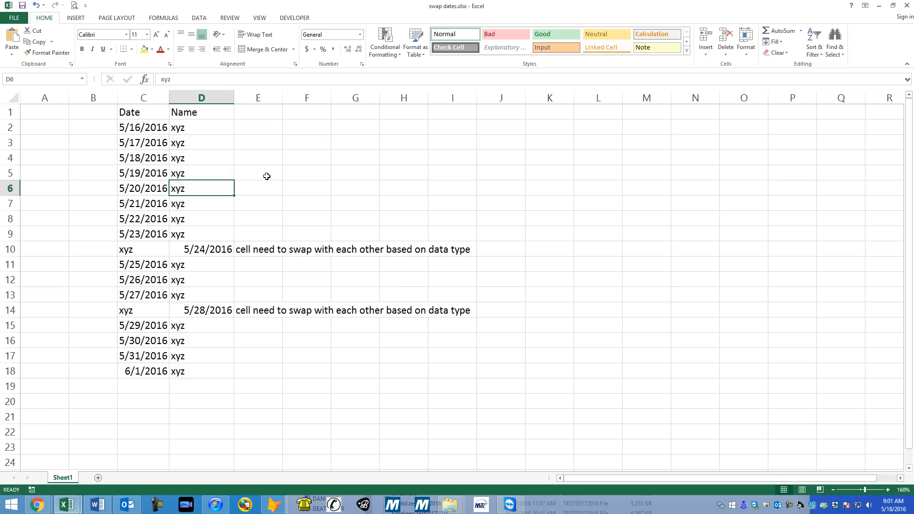
pyautogui.moveTo(154, 117)
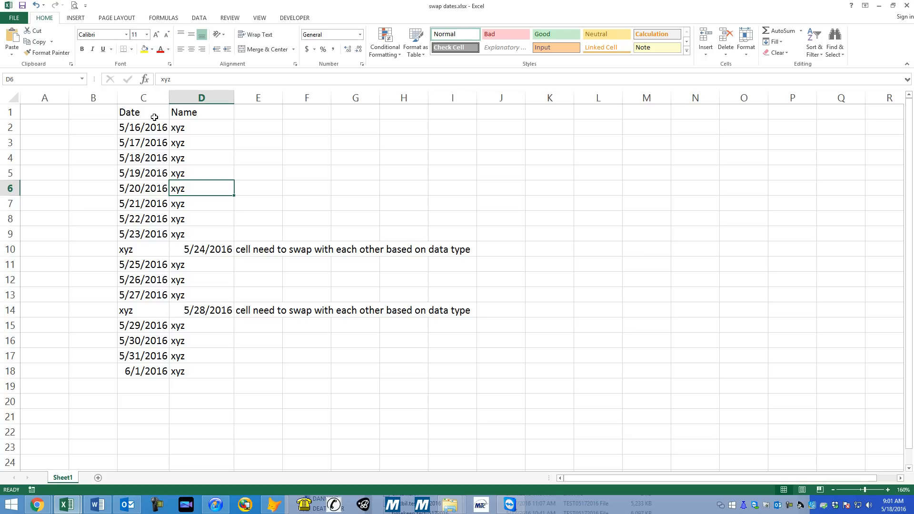
pyautogui.moveTo(145, 158)
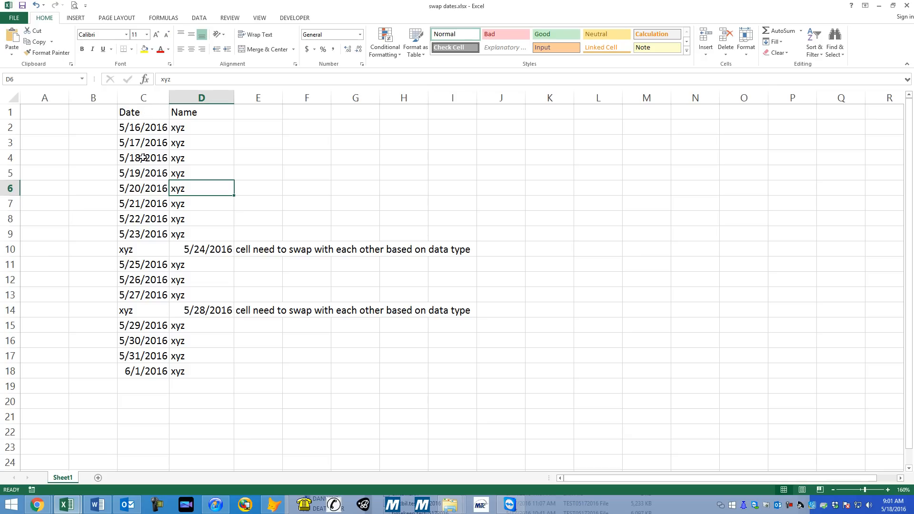
pyautogui.moveTo(123, 275)
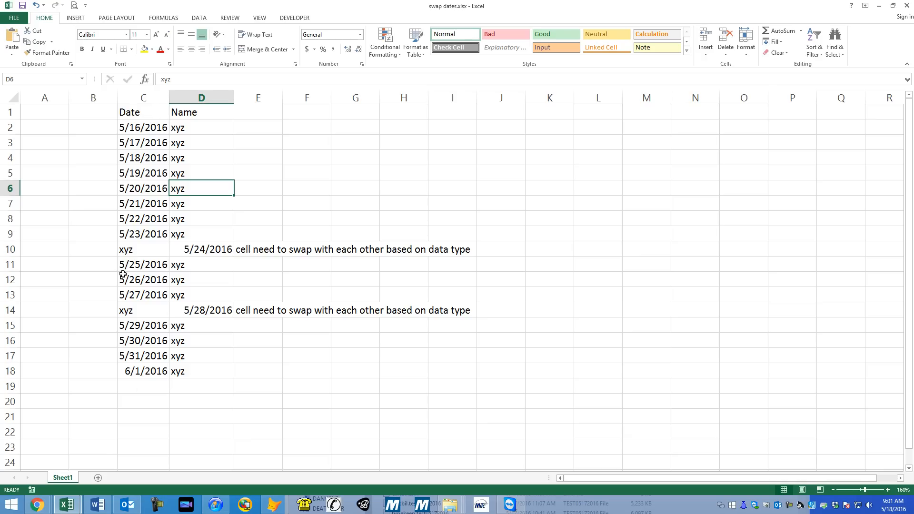
pyautogui.moveTo(189, 331)
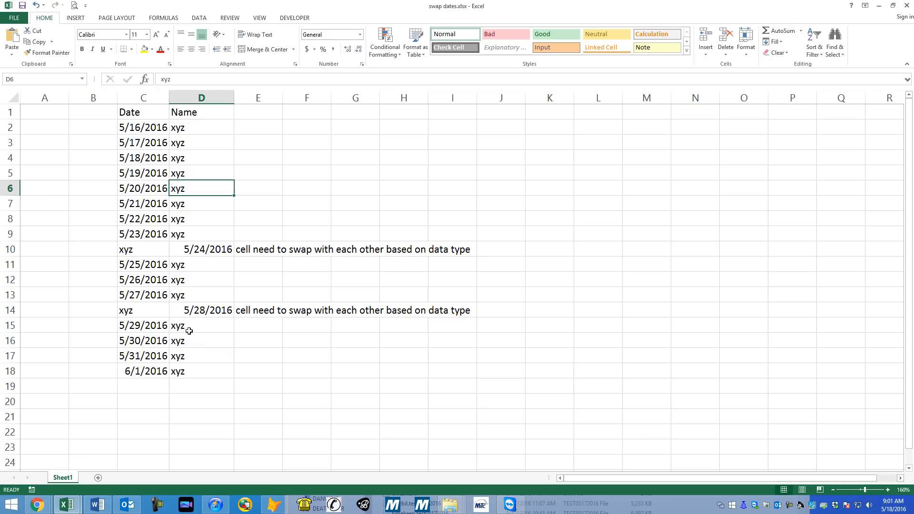
pyautogui.moveTo(154, 249)
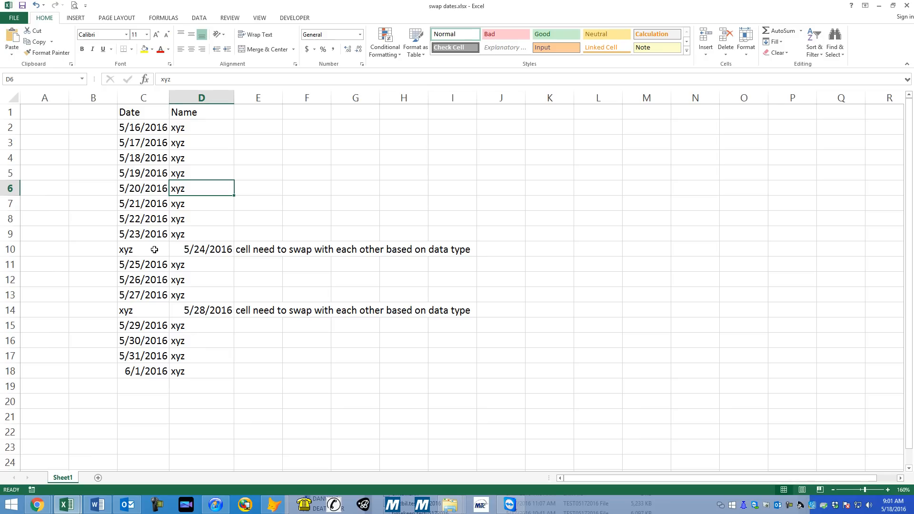
# Step: Check the misplaced date in D10, then insert a new Module1 for the workbook
pyautogui.click(201, 249)
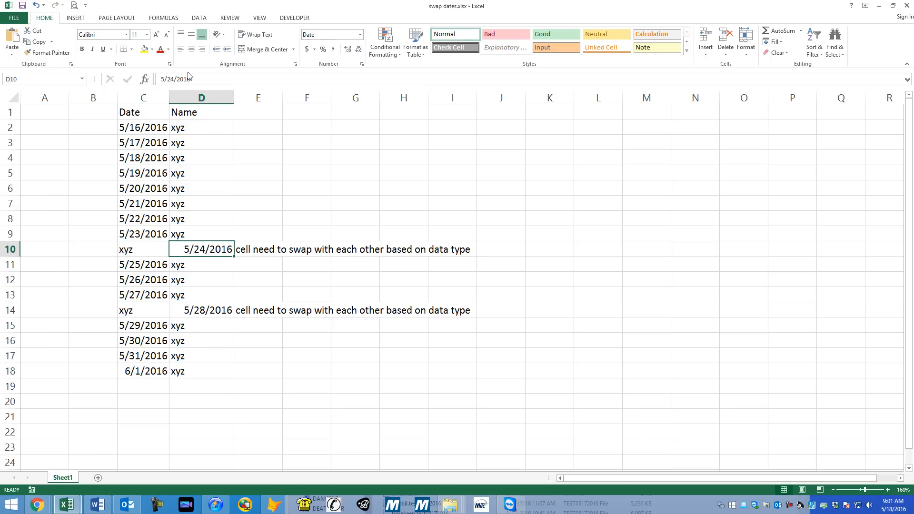
pyautogui.moveTo(161, 246)
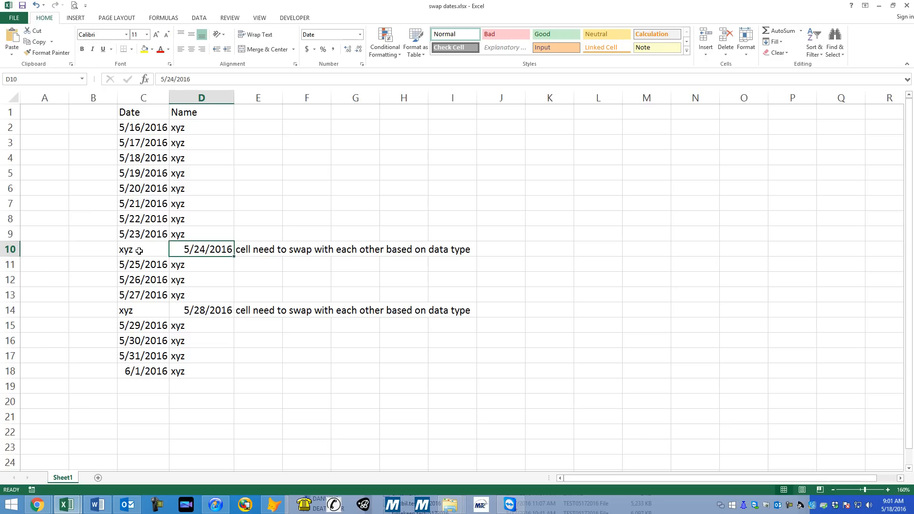
pyautogui.click(138, 249)
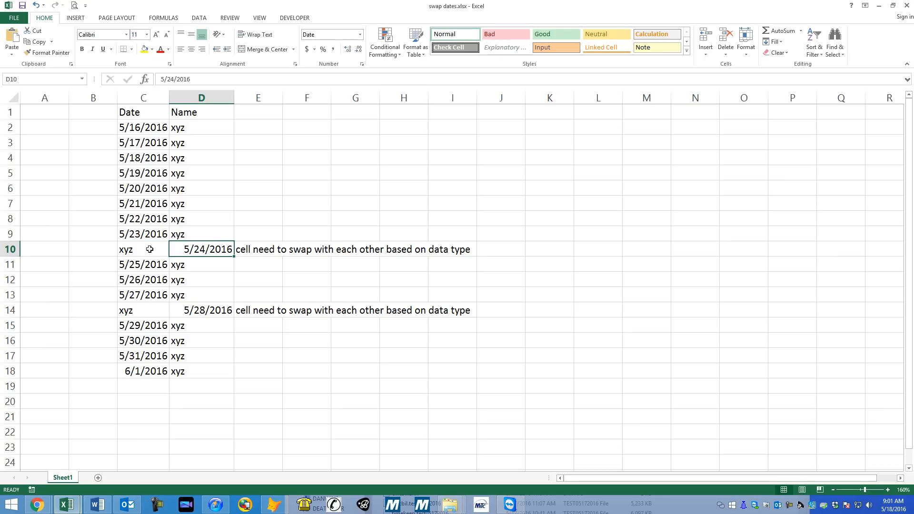
pyautogui.moveTo(191, 241)
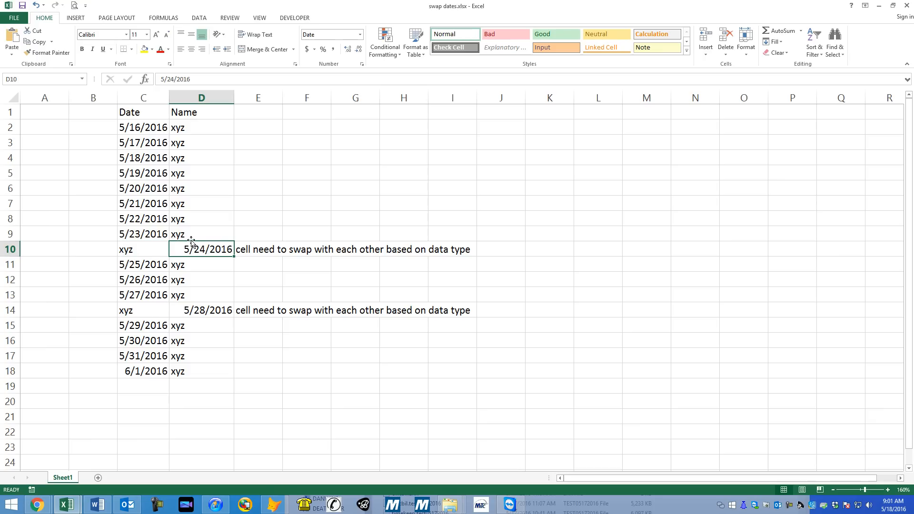
pyautogui.moveTo(265, 191)
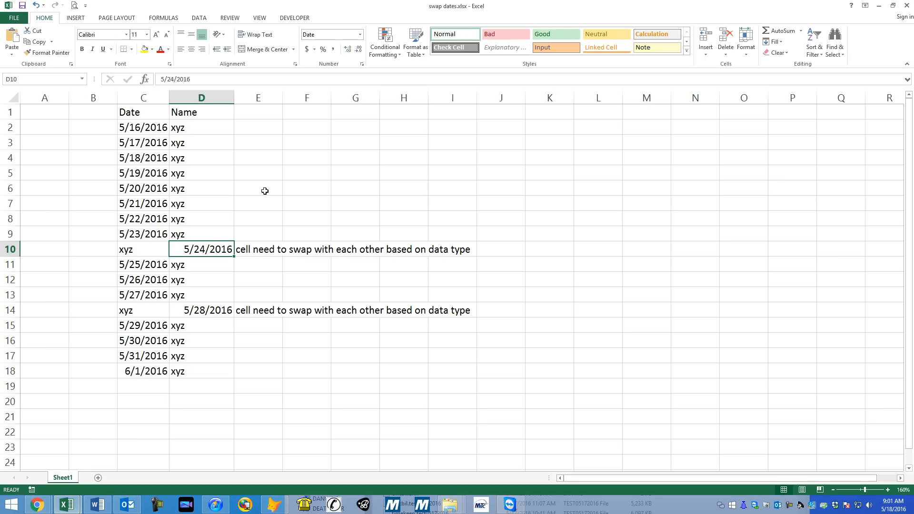
pyautogui.click(258, 188)
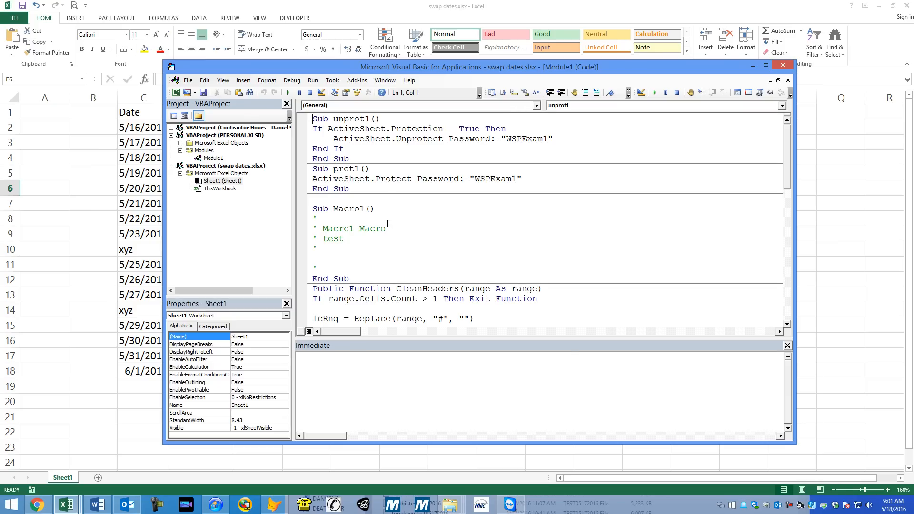
pyautogui.click(203, 151)
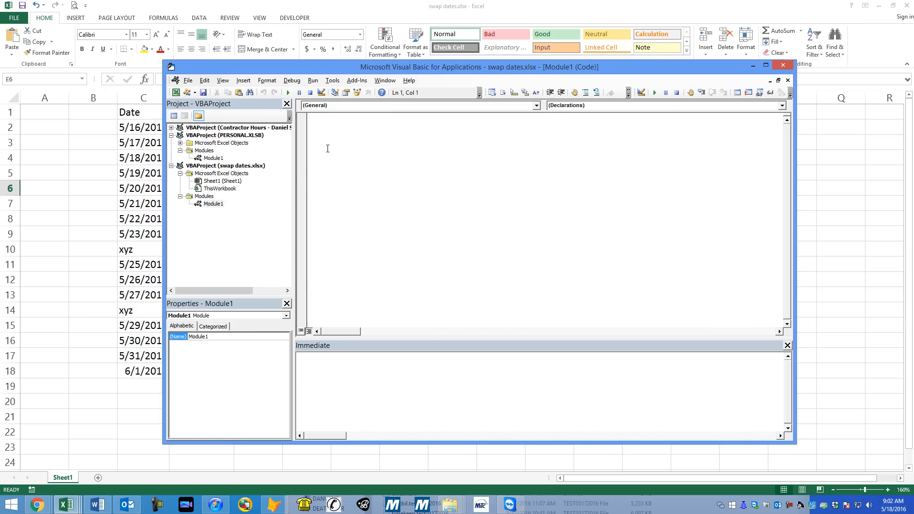
# Step: Type Sub swapdates in Module1 to create the empty procedure
pyautogui.write('sub')
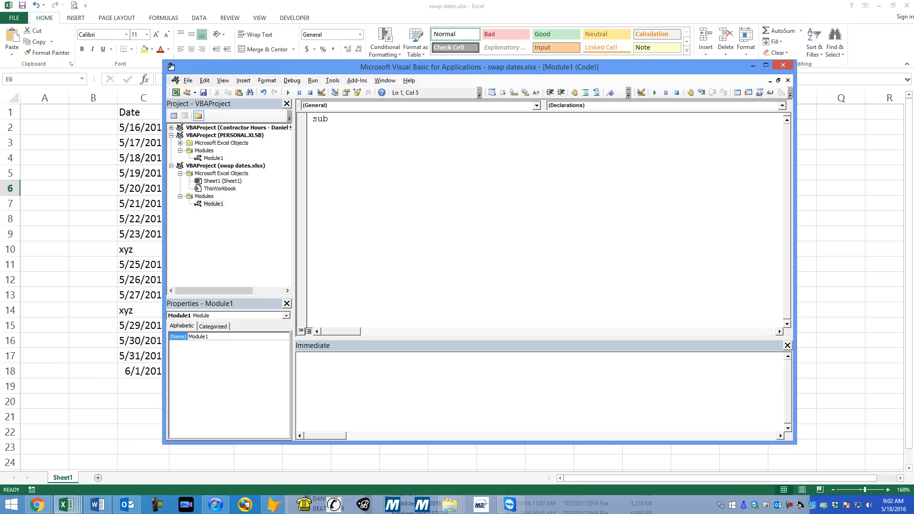
pyautogui.write('swapdates(')
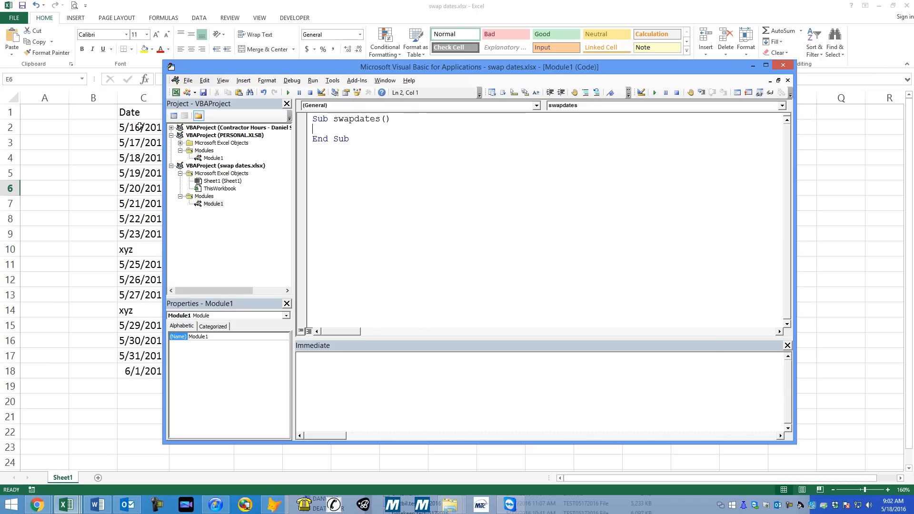
pyautogui.moveTo(117, 361)
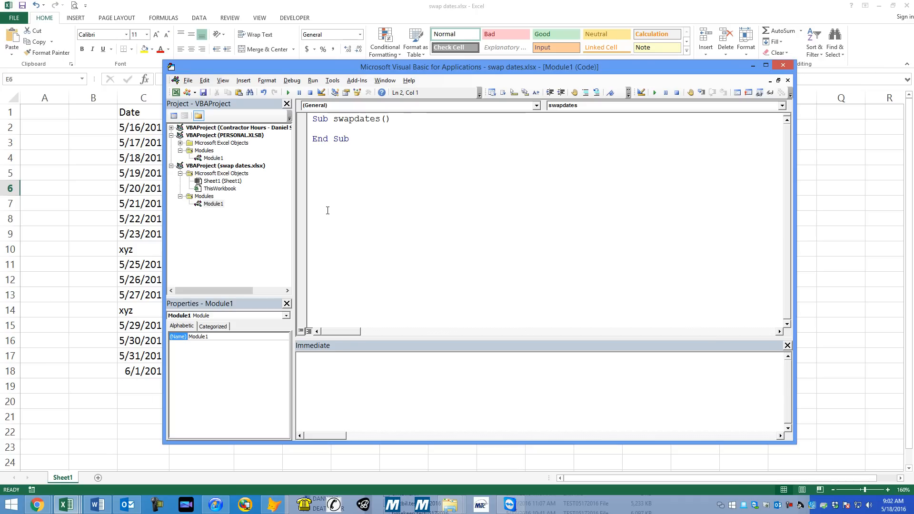
# Step: Begin the last-row line, wsLR = Cells(Rows, fixing a stray character
pyautogui.write('wsLR')
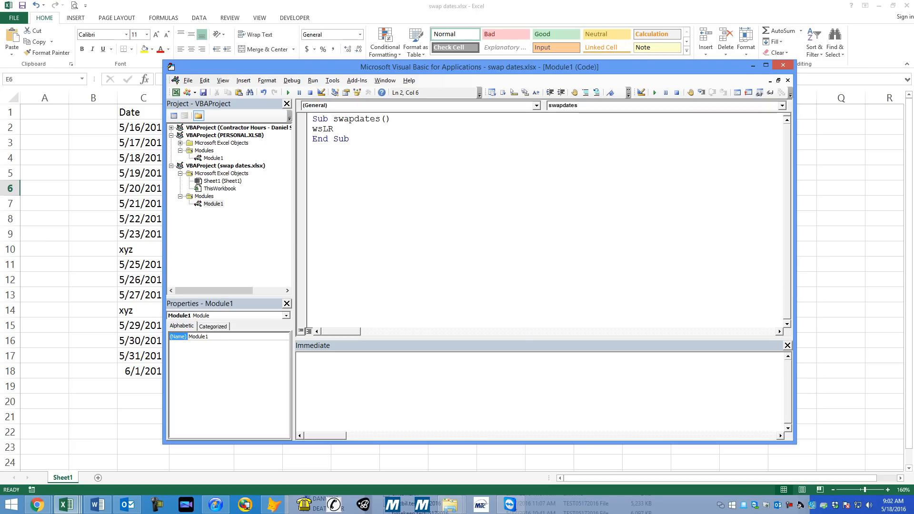
pyautogui.write('=')
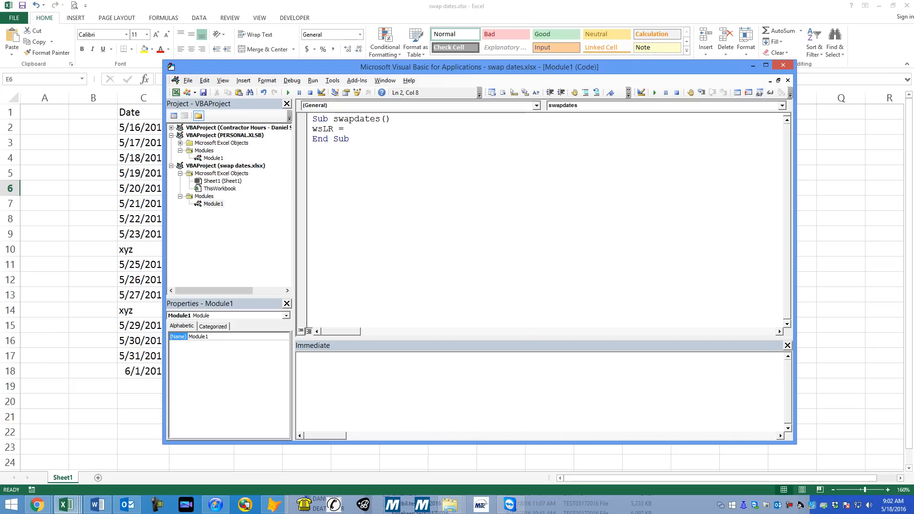
pyautogui.write('ce')
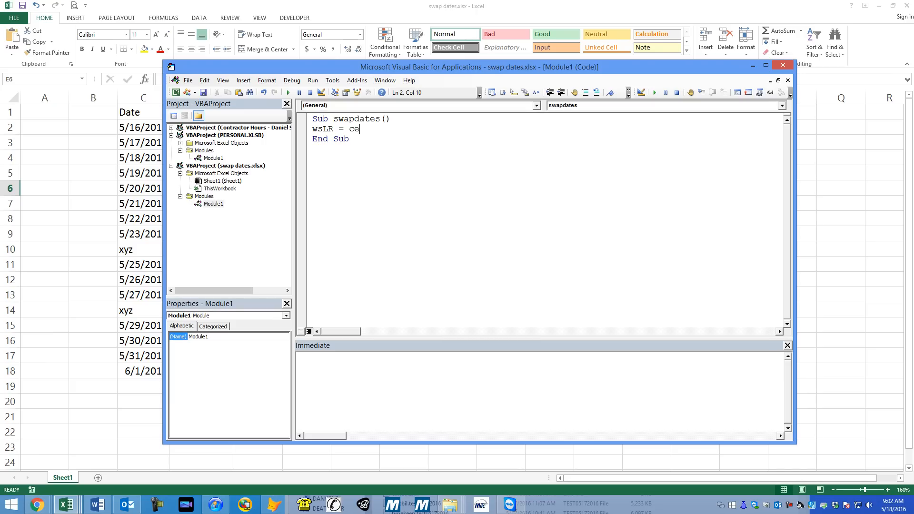
pyautogui.write('lls(wo')
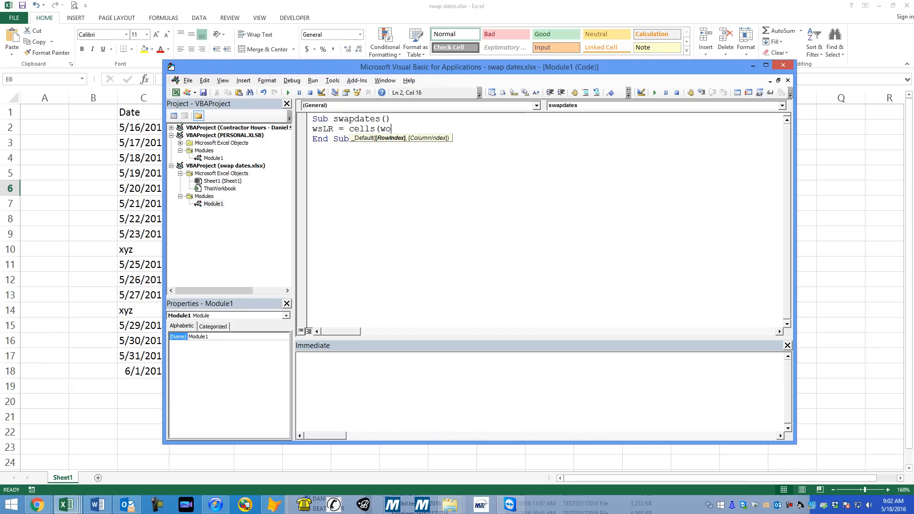
pyautogui.write('rows.Count,1')
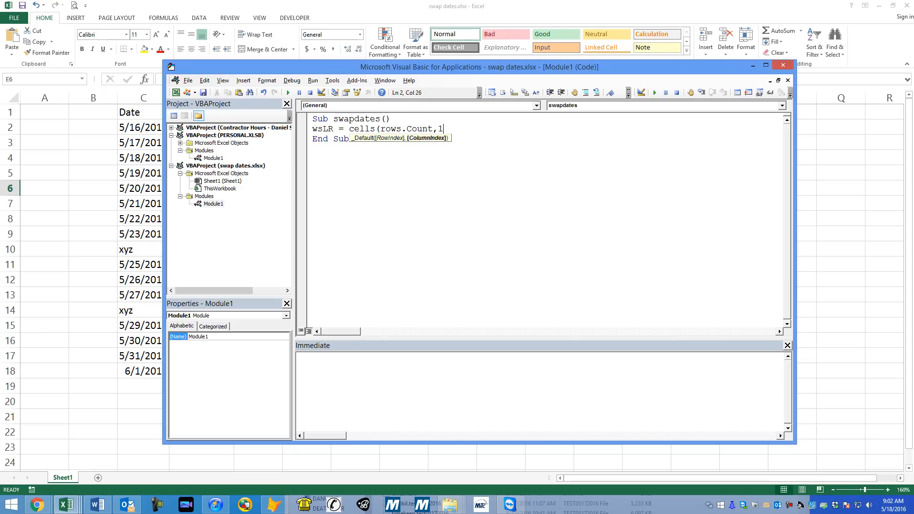
pyautogui.press('Backspace')
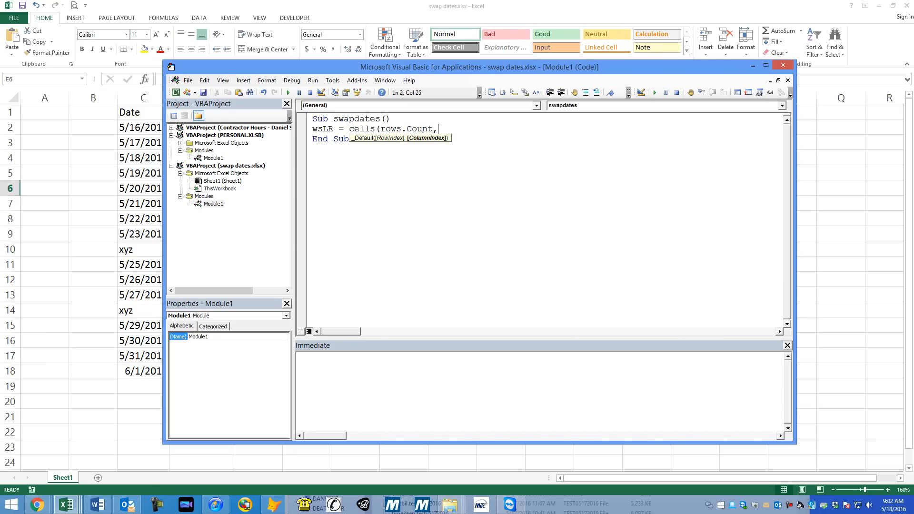
# Step: Complete the line with "C").End(xlUp).Row and select the wsLR variable name
pyautogui.write('"')
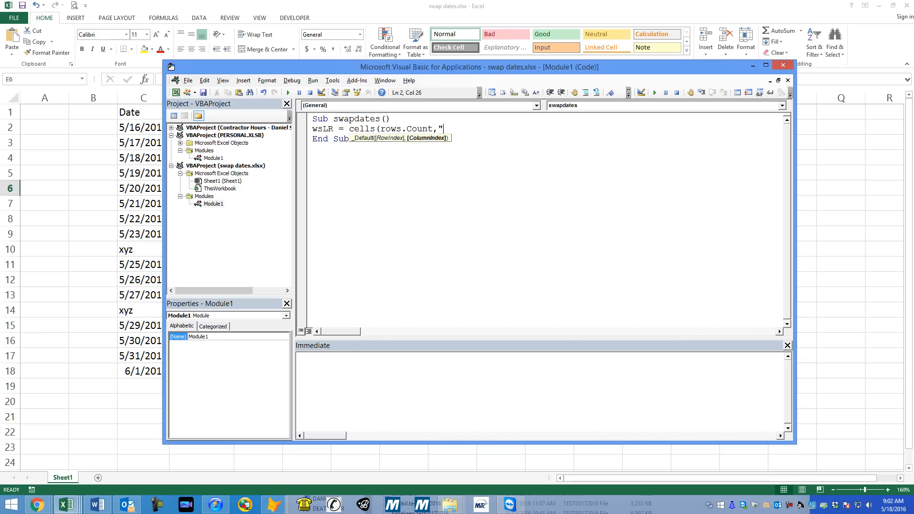
pyautogui.write('C")')
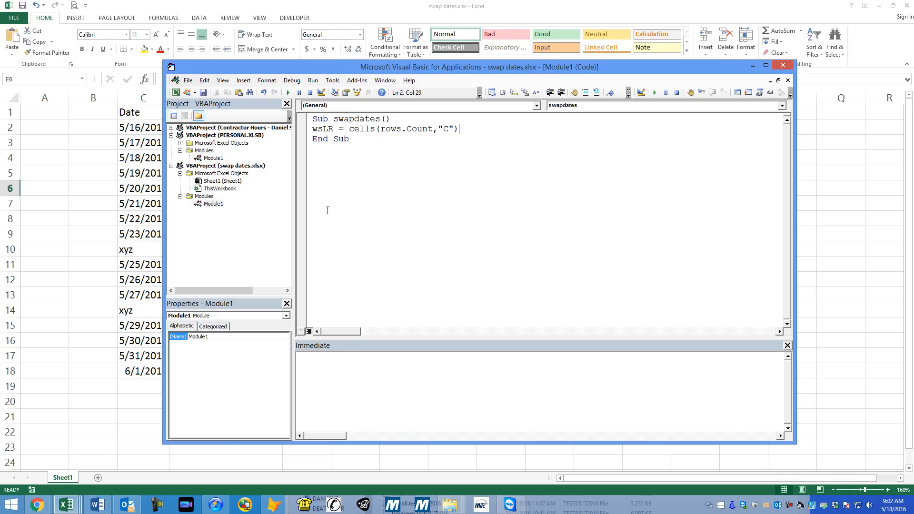
pyautogui.write('.')
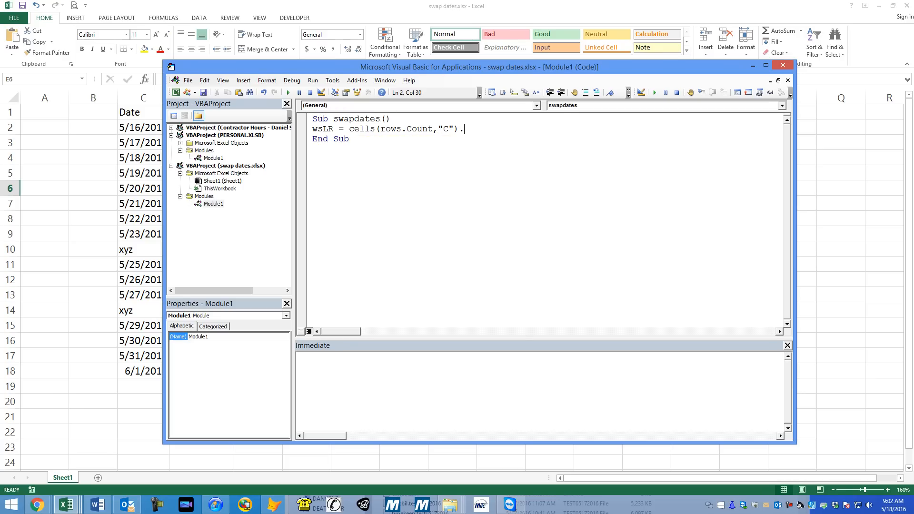
pyautogui.write('end(')
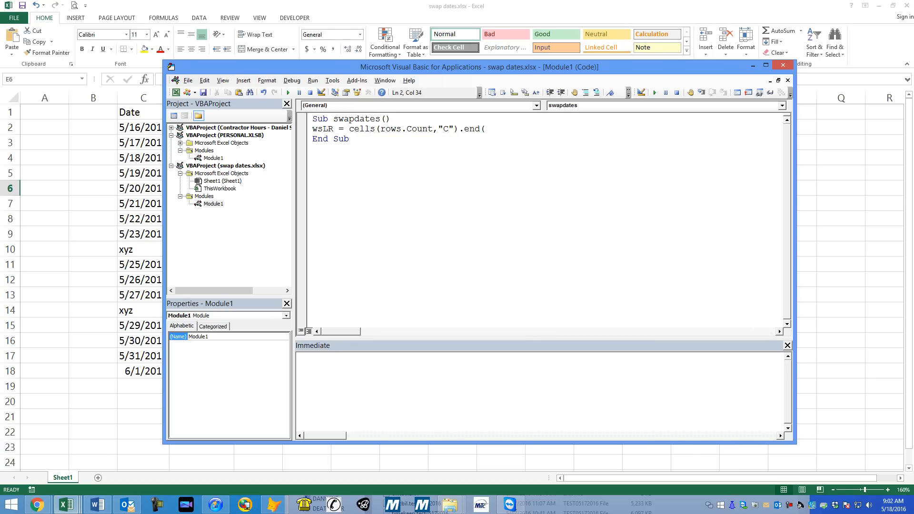
pyautogui.write('xlup).')
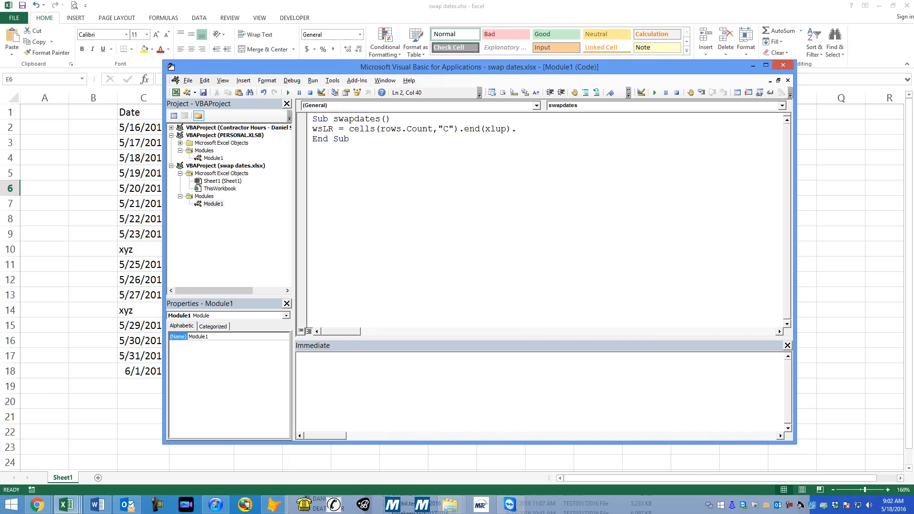
pyautogui.write('row')
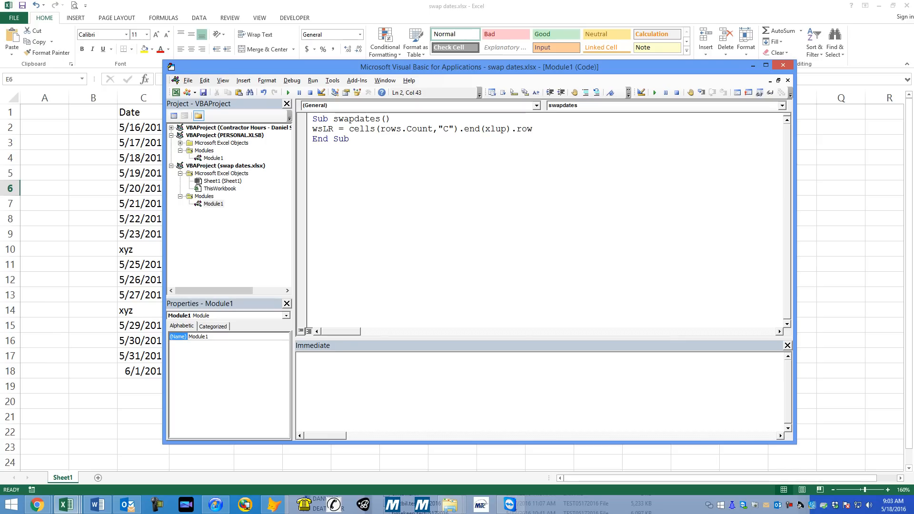
pyautogui.moveTo(492, 152)
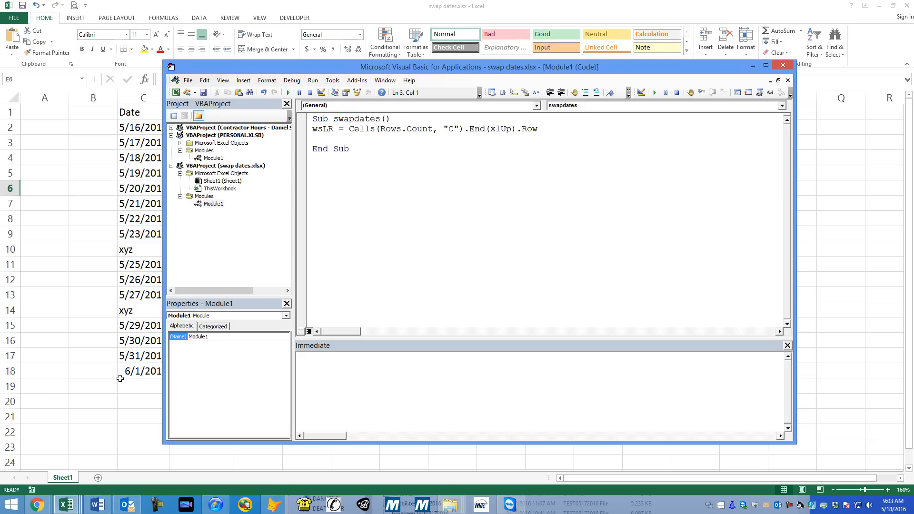
pyautogui.click(321, 129)
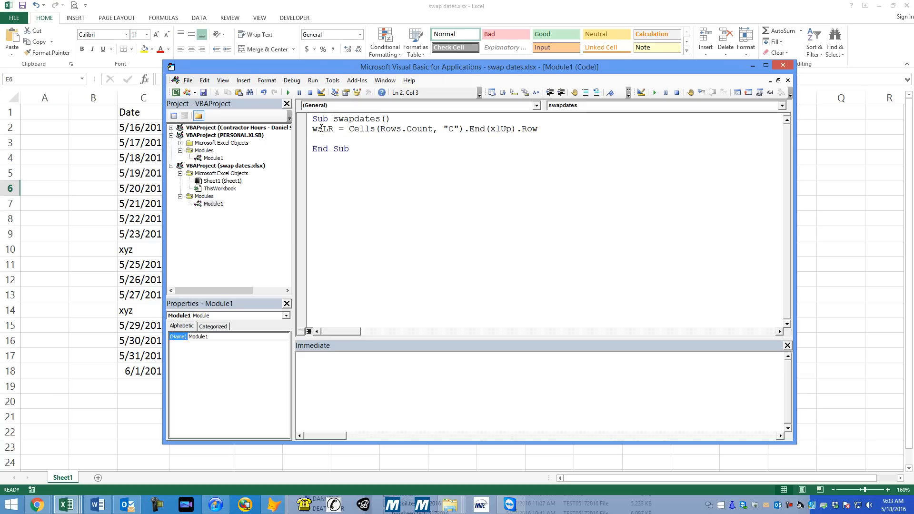
pyautogui.doubleClick(322, 130)
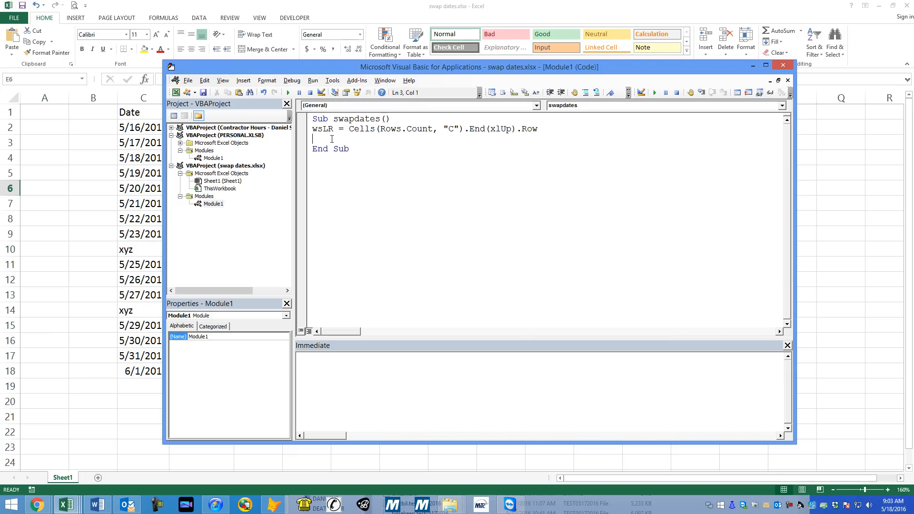
# Step: Add an empty For x = 2 To 18 loop closed by Next x
pyautogui.press('Enter')
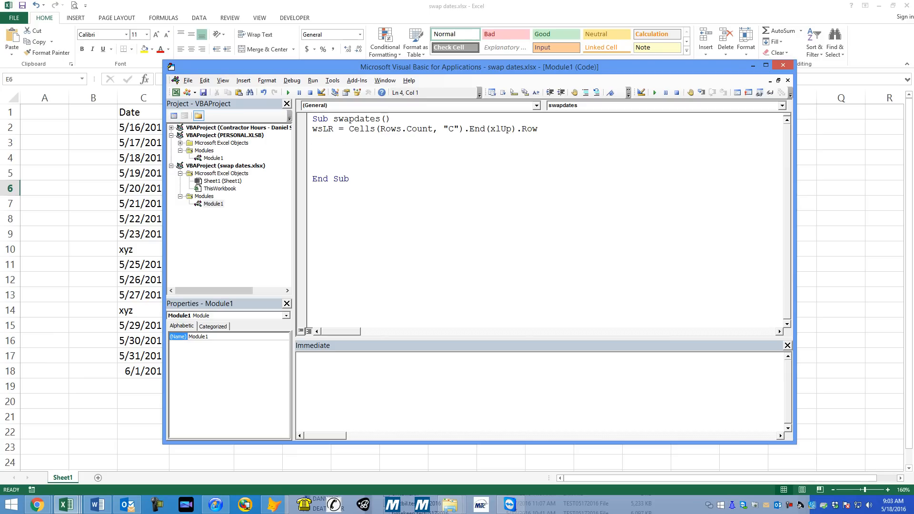
pyautogui.write('for x =')
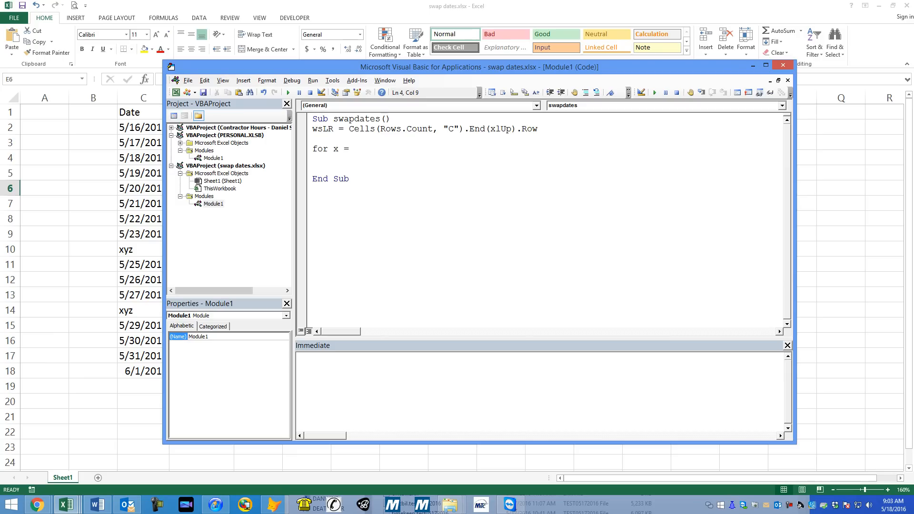
pyautogui.write('2')
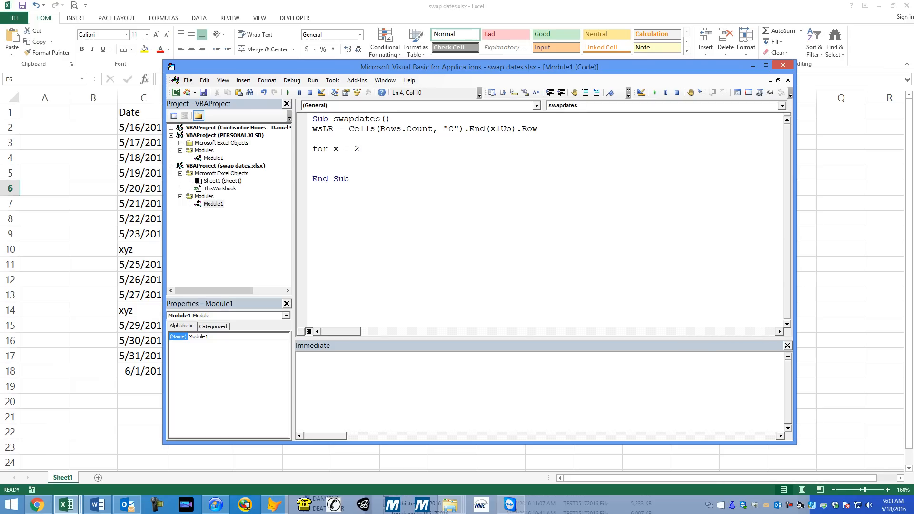
pyautogui.write('to 18')
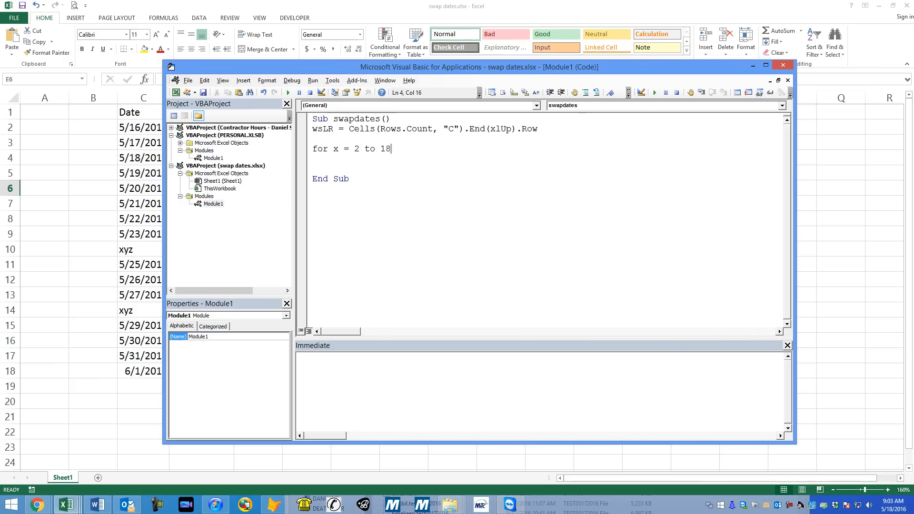
pyautogui.press('Enter')
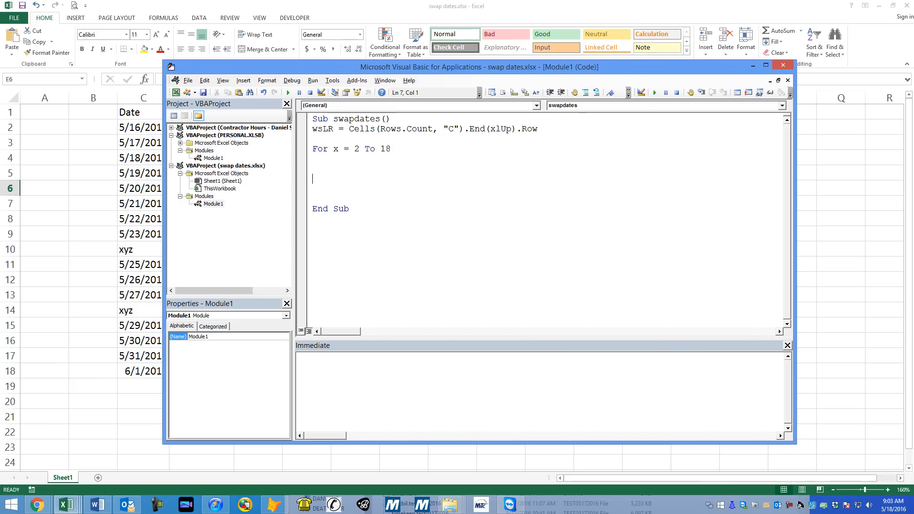
pyautogui.write('next x')
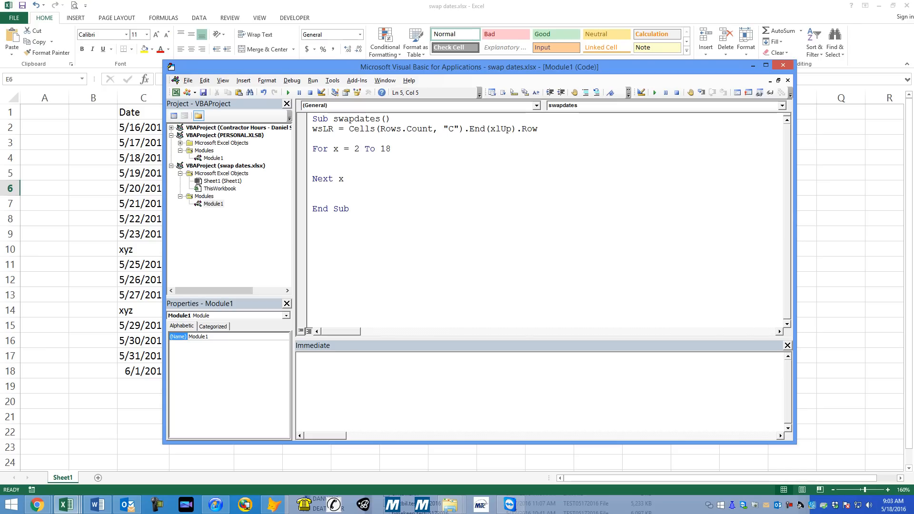
# Step: Inside the loop, write If IsDate(Cells(x, 3)) Then with a 'keep going comment
pyautogui.click(334, 164)
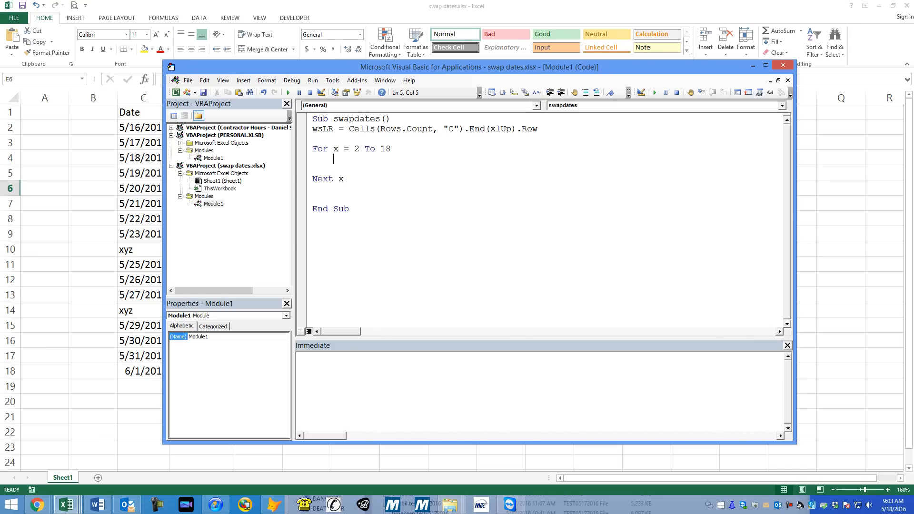
pyautogui.write('if')
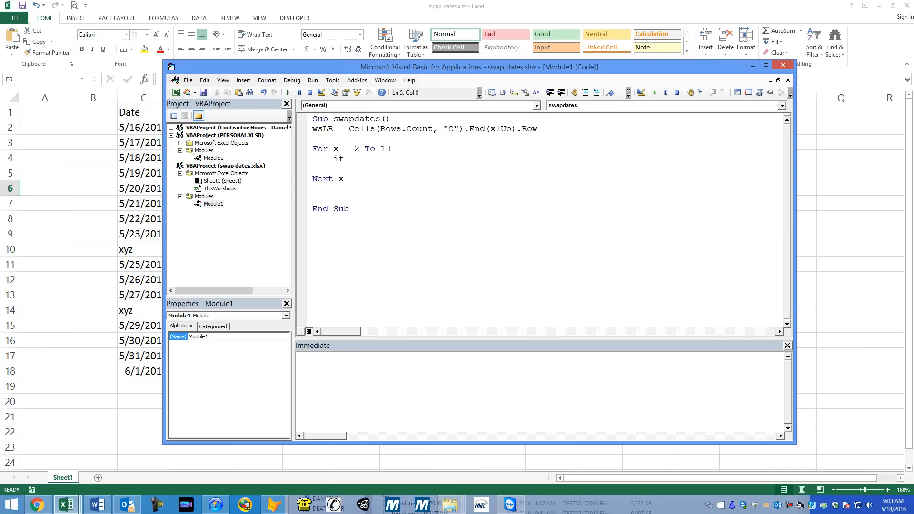
pyautogui.write('isdate(')
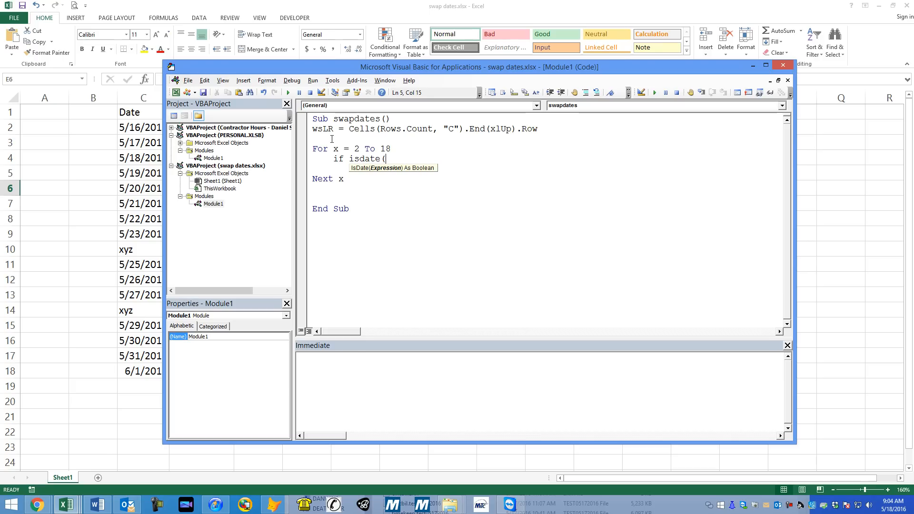
pyautogui.write('cells(')
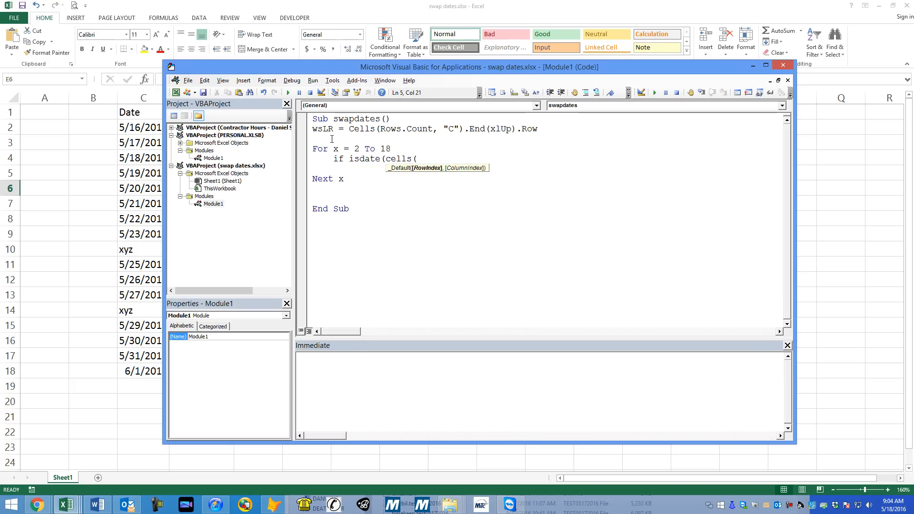
pyautogui.write('x')
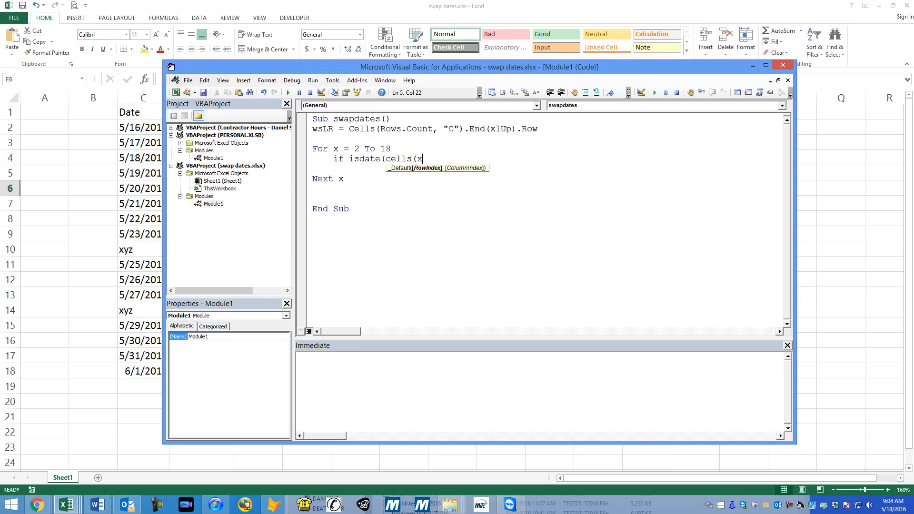
pyautogui.write(',')
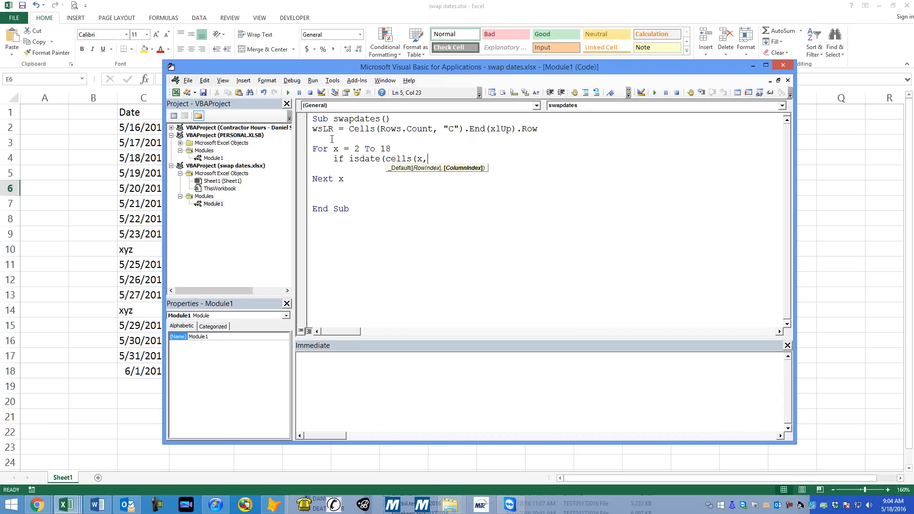
pyautogui.write('3')
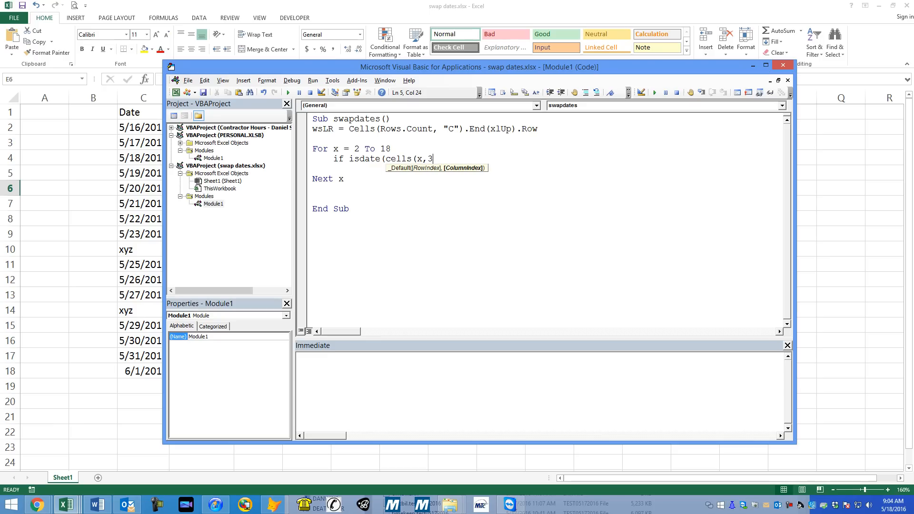
pyautogui.write(')')
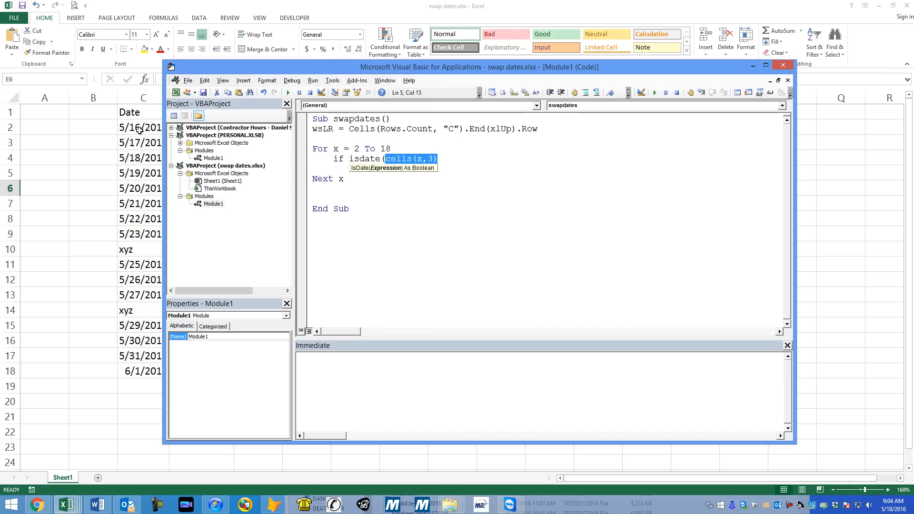
pyautogui.moveTo(414, 162)
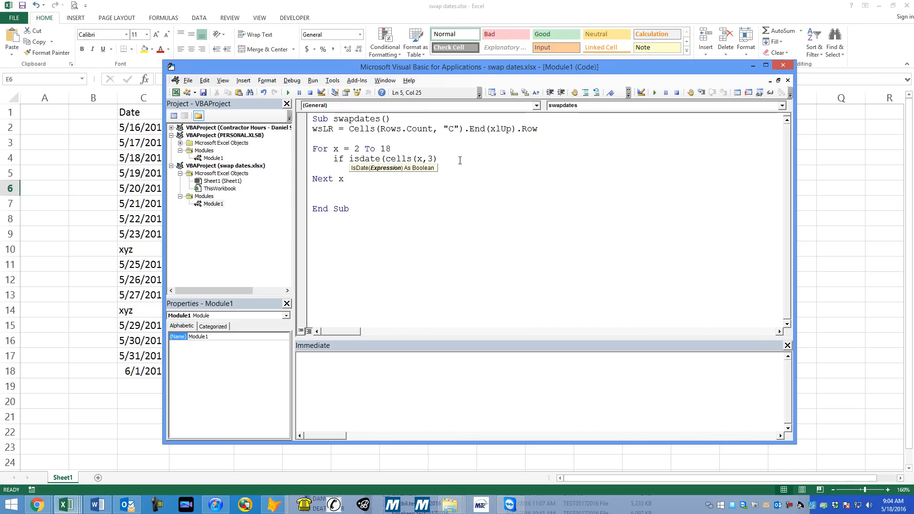
pyautogui.write(')')
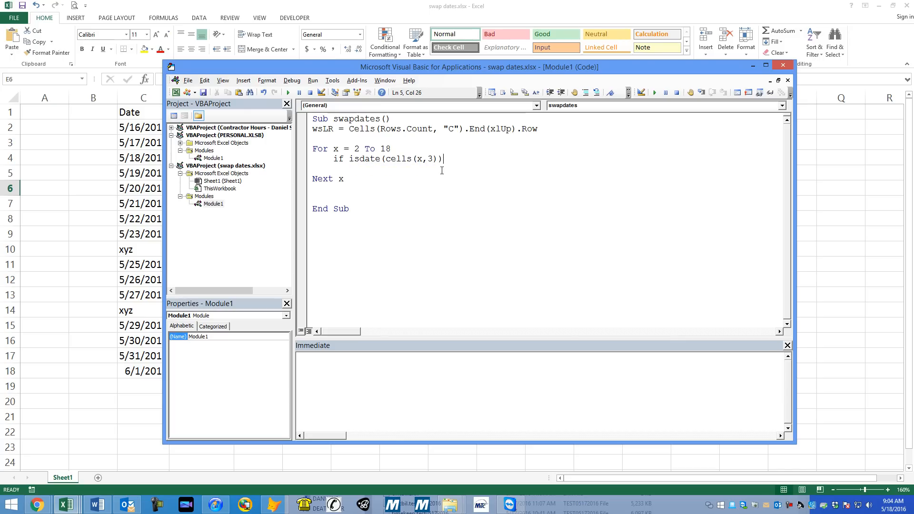
pyautogui.write('then')
pyautogui.write("'")
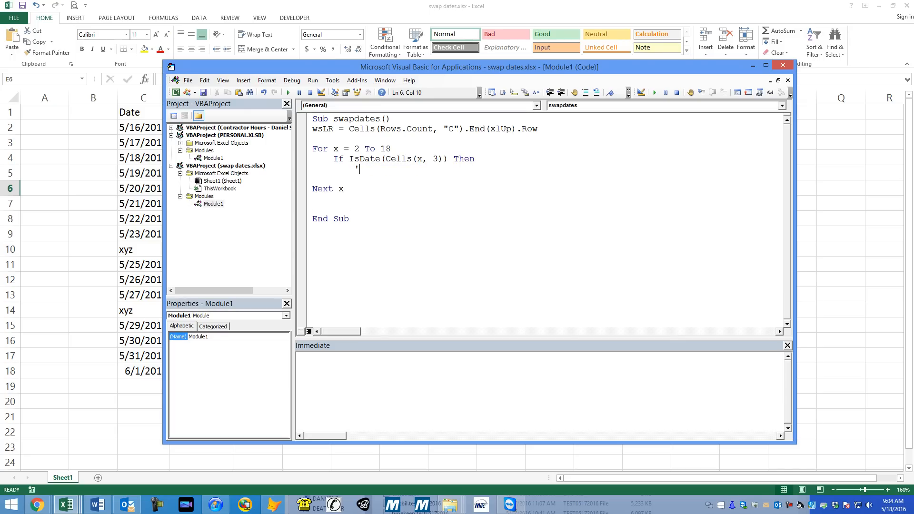
pyautogui.write('k')
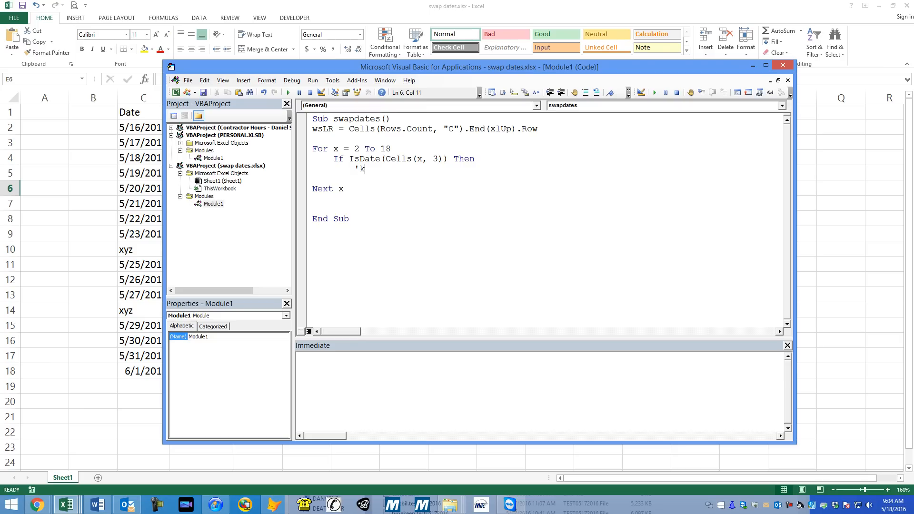
pyautogui.write('eep going, skip')
pyautogui.write('Else')
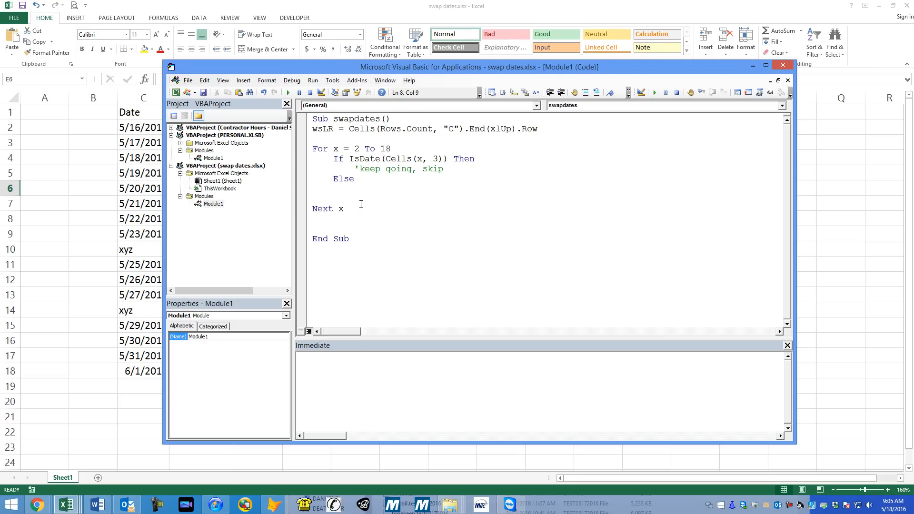
# Step: Add a 'swap comment and store myDate = Cells(x, 3) and myTxt = Cells(x, 4)
pyautogui.write("'sw")
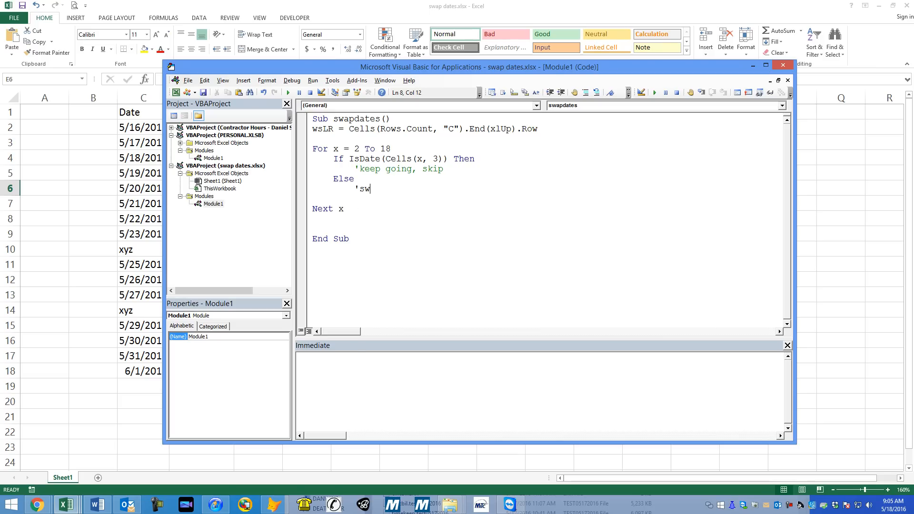
pyautogui.write('ap')
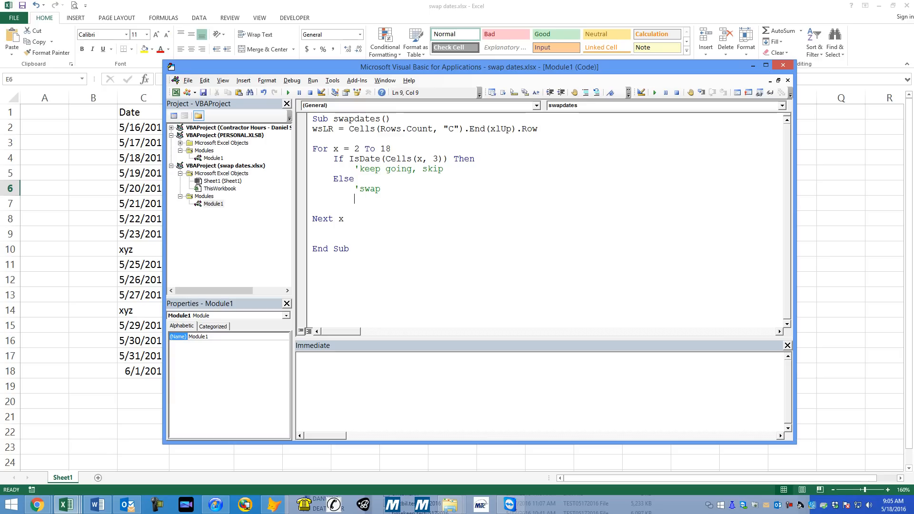
pyautogui.write('my')
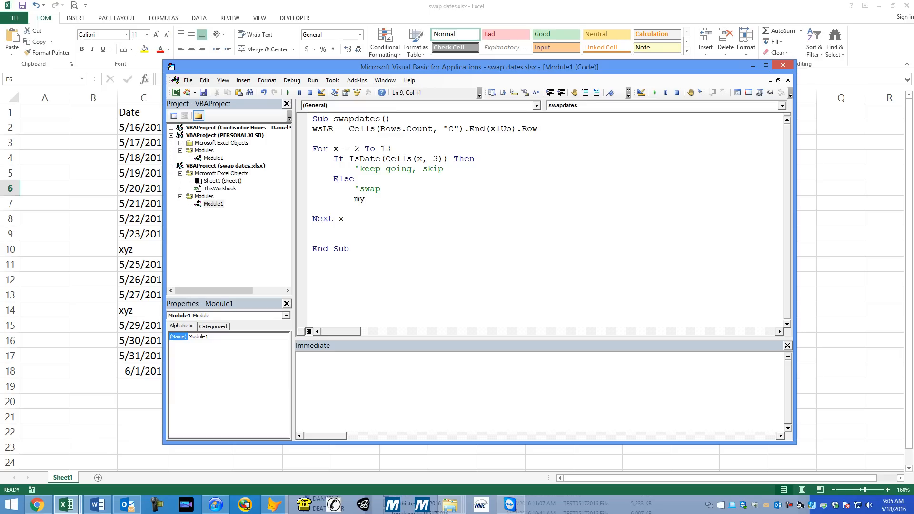
pyautogui.write('Date =')
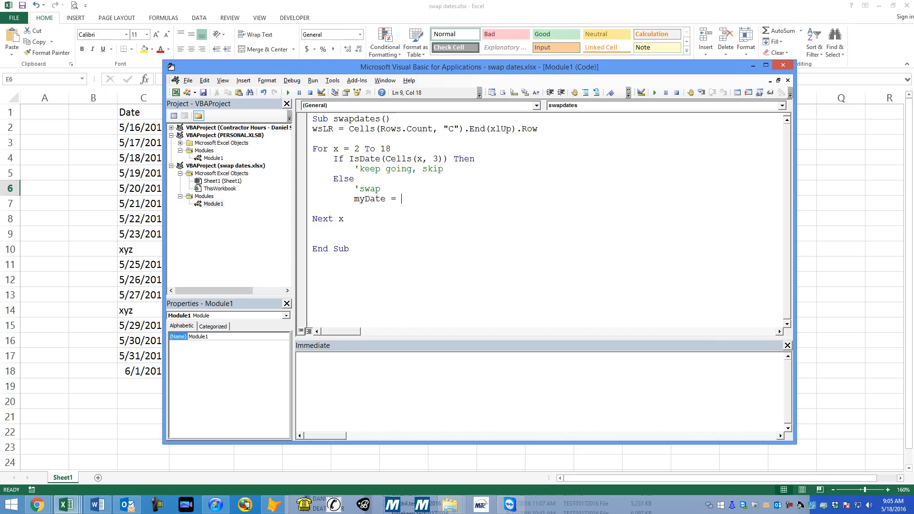
pyautogui.write('cells(x')
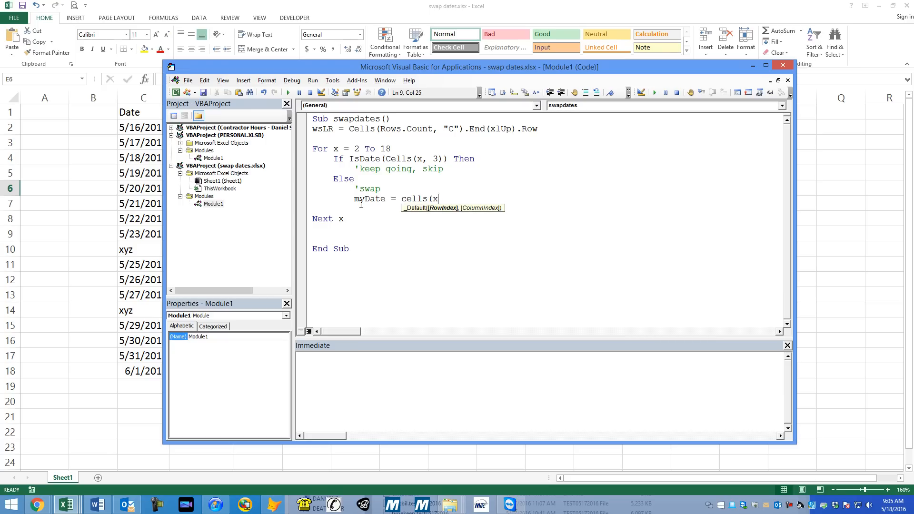
pyautogui.write(',3)')
pyautogui.write('myT')
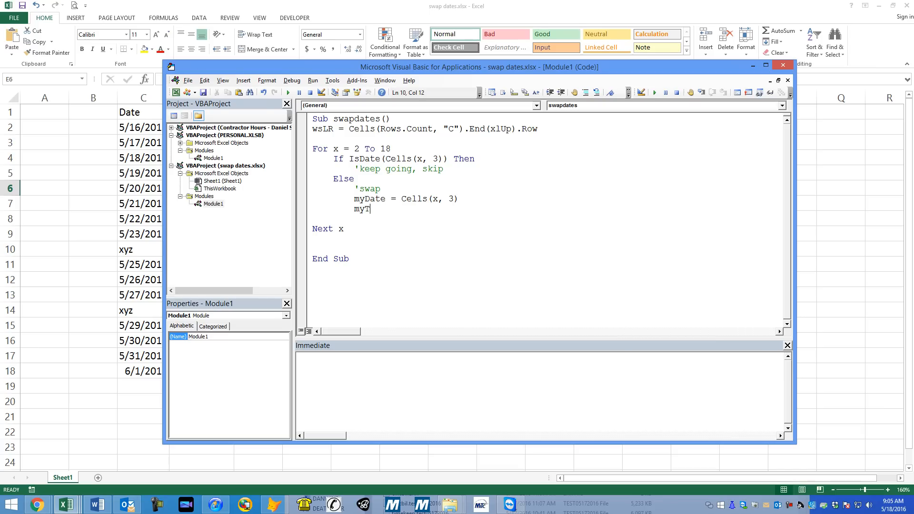
pyautogui.write('xt = cells(x,4')
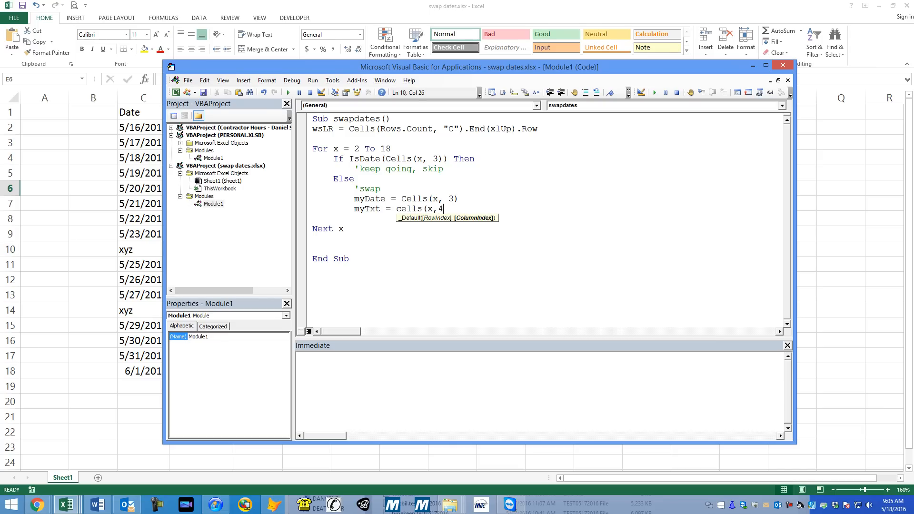
pyautogui.write(')')
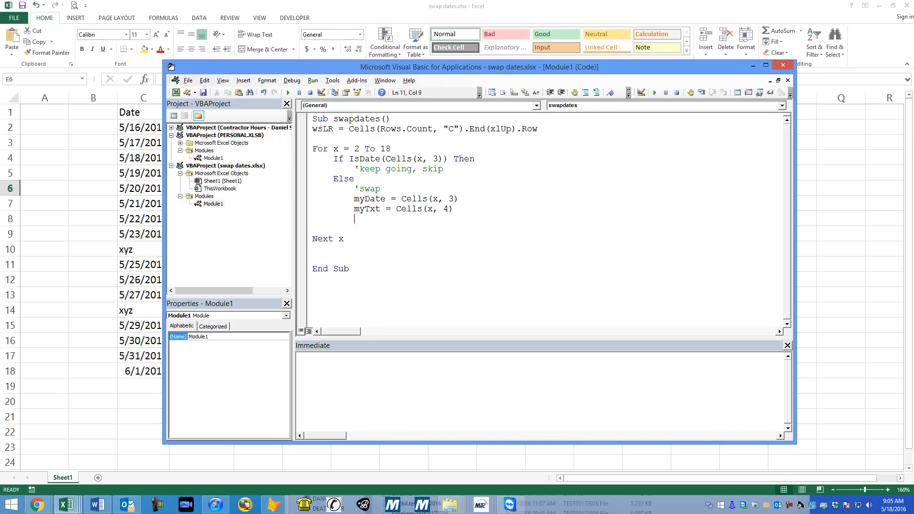
# Step: Write Cells(x, 3) = myTxt and Cells(x, 4) = myDate, then close with End If
pyautogui.write('cells(x')
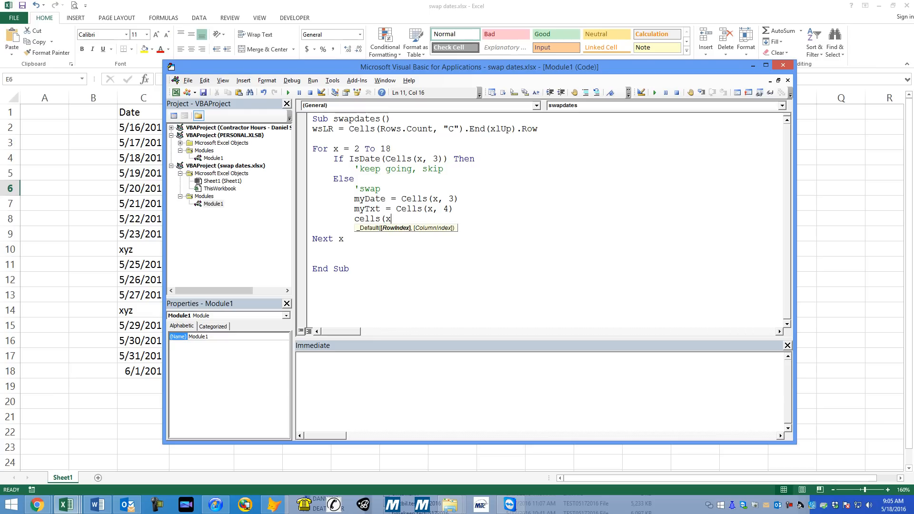
pyautogui.write(',3) =')
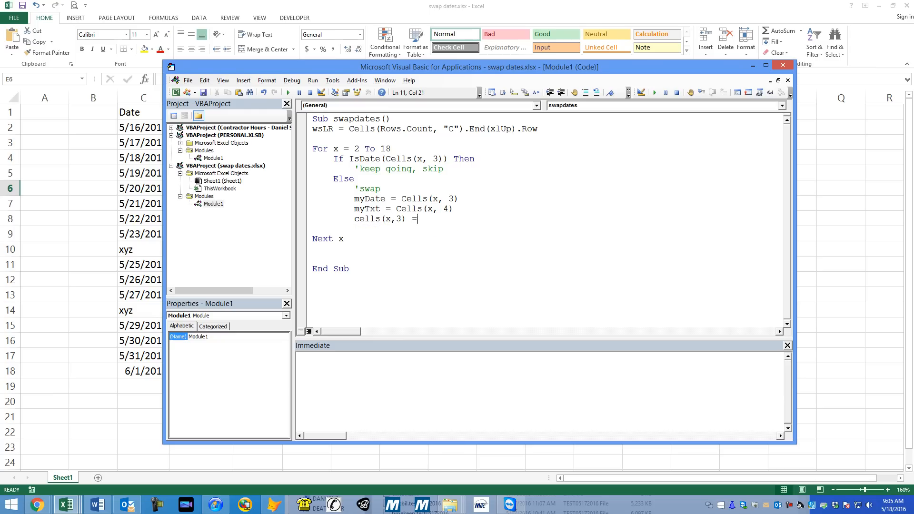
pyautogui.press('space')
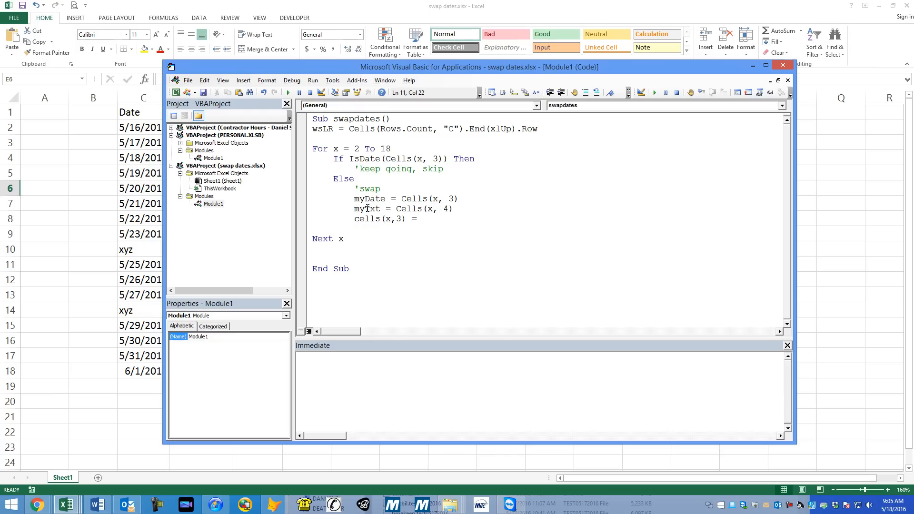
pyautogui.write('myTxt')
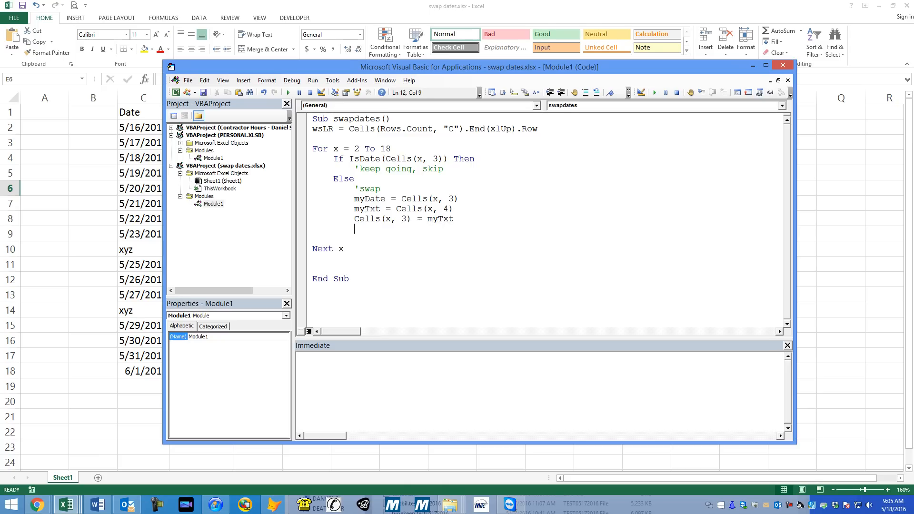
pyautogui.write('cells(x')
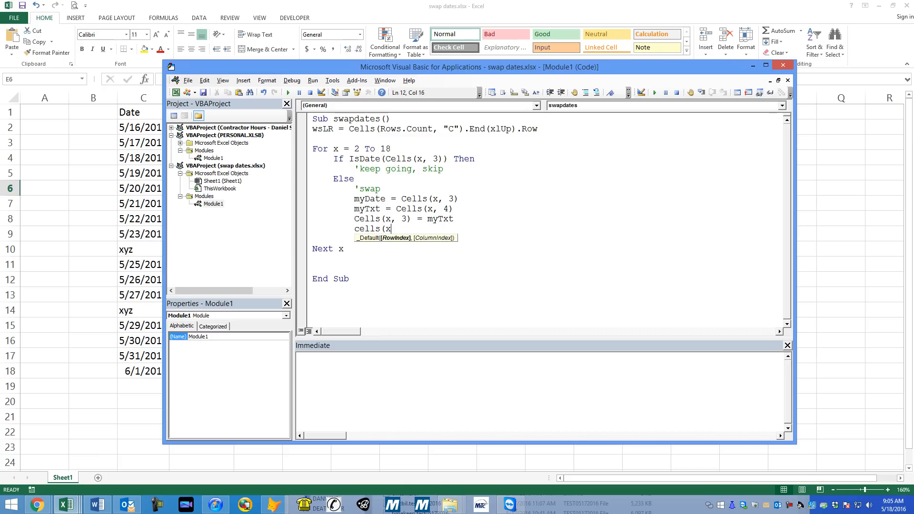
pyautogui.write(',4) =')
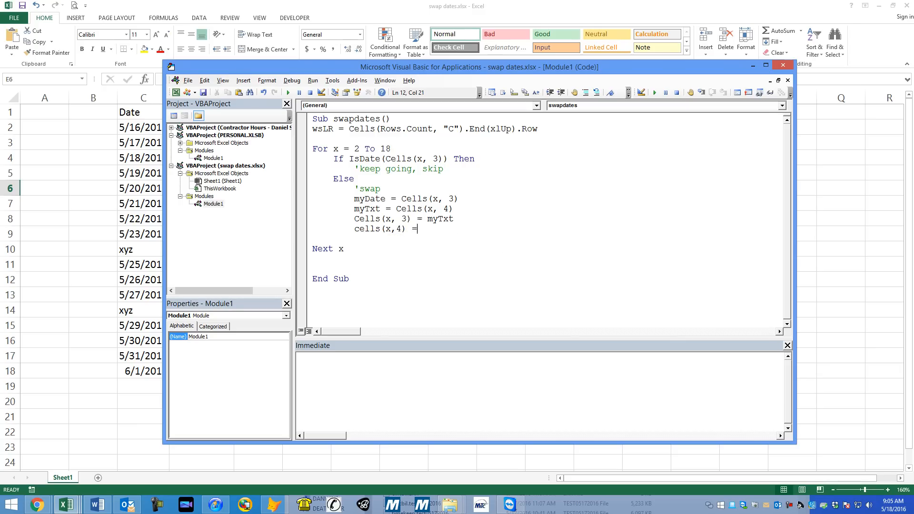
pyautogui.write('myDate')
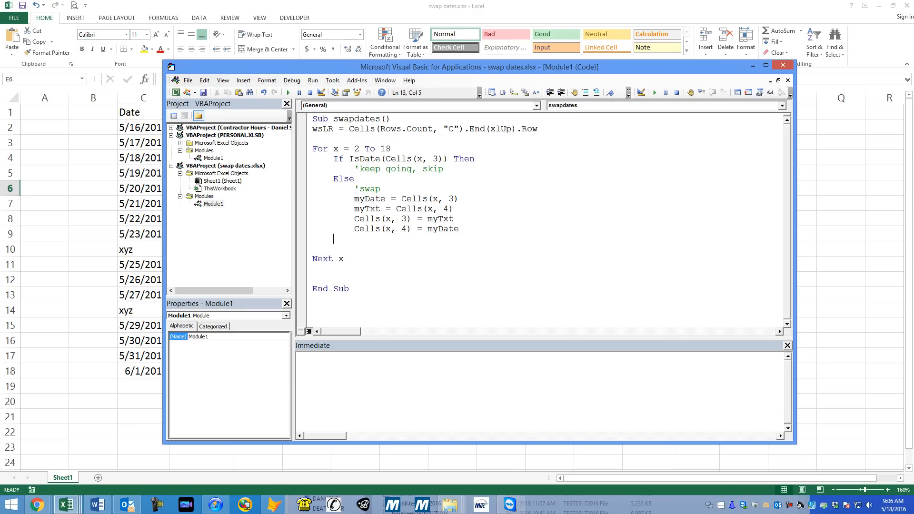
pyautogui.write('endif')
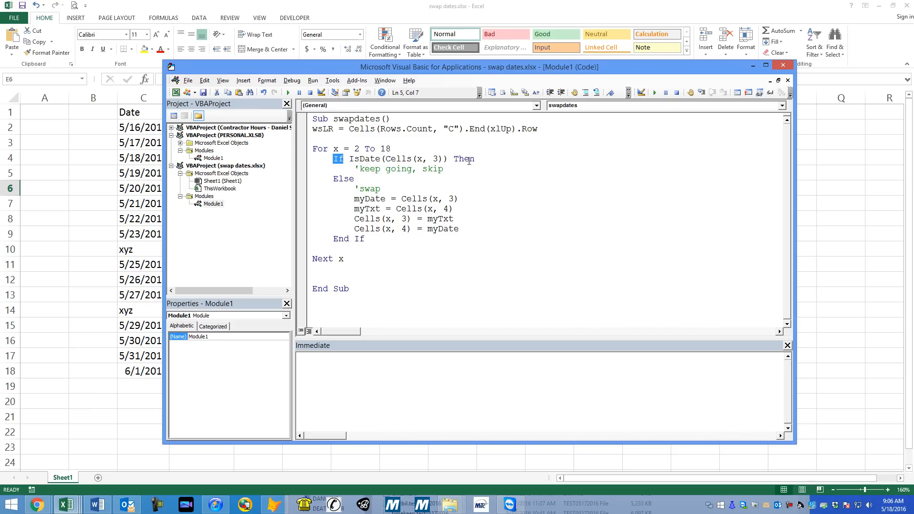
# Step: Place the cursor at the end of the swapdates loop, before Next x
pyautogui.click(342, 238)
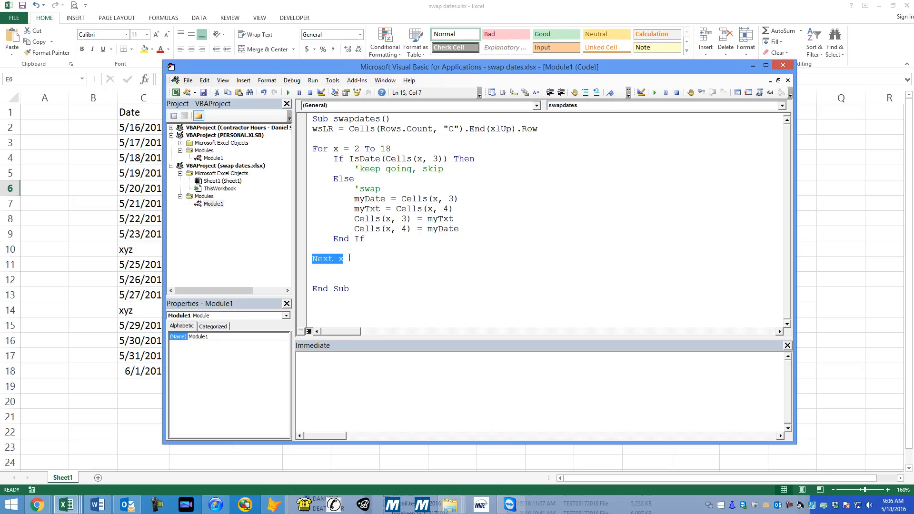
pyautogui.moveTo(345, 253)
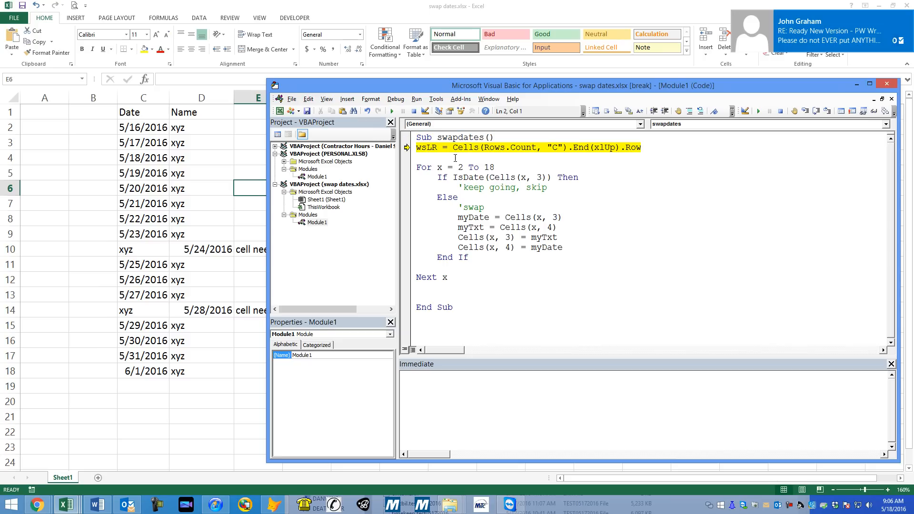
# Step: Step through several loop passes with F8 until paused again at the IsDate check
pyautogui.press('F8')
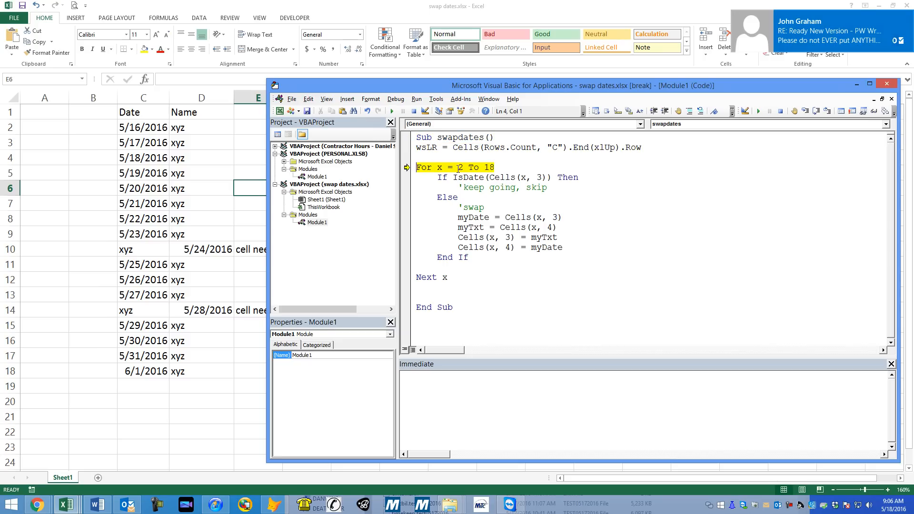
pyautogui.press('F8')
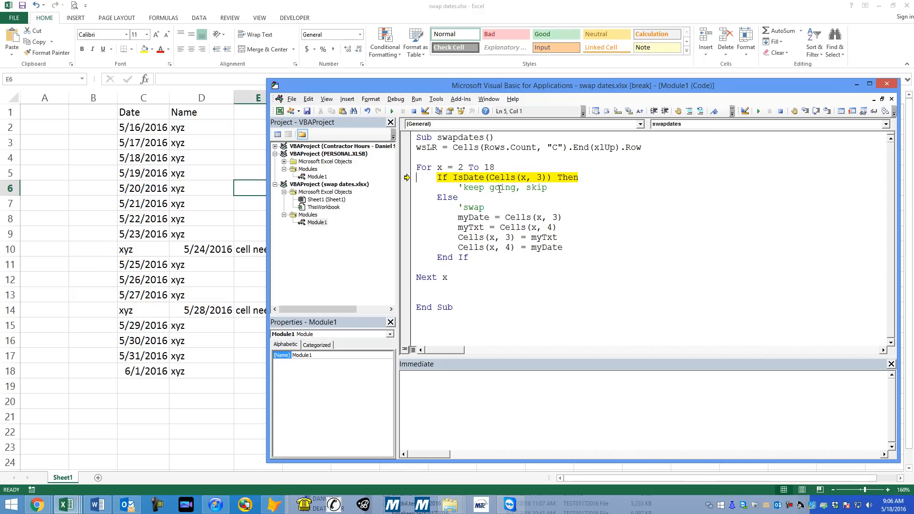
pyautogui.moveTo(524, 179)
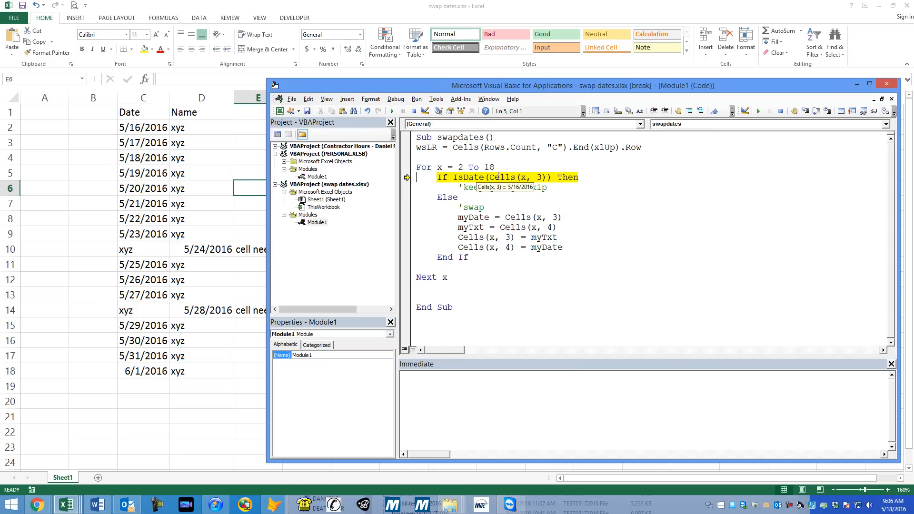
pyautogui.press('F8')
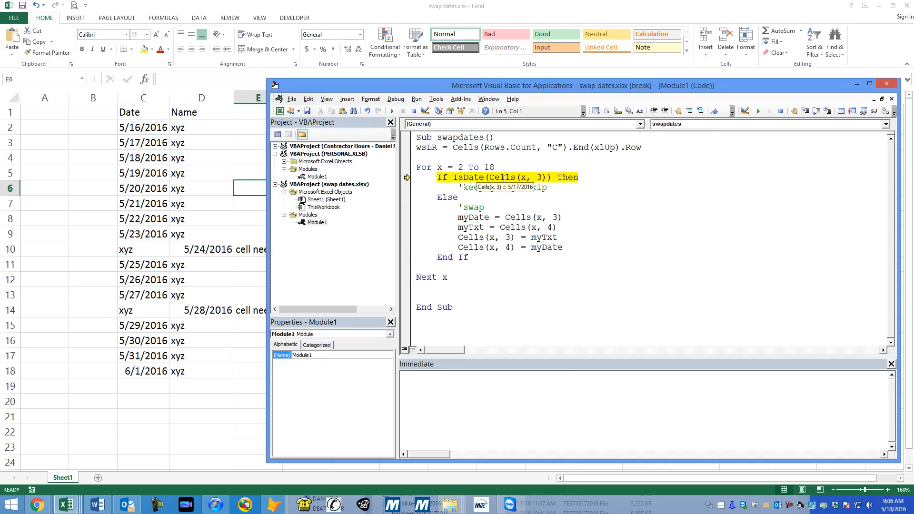
pyautogui.press('F8')
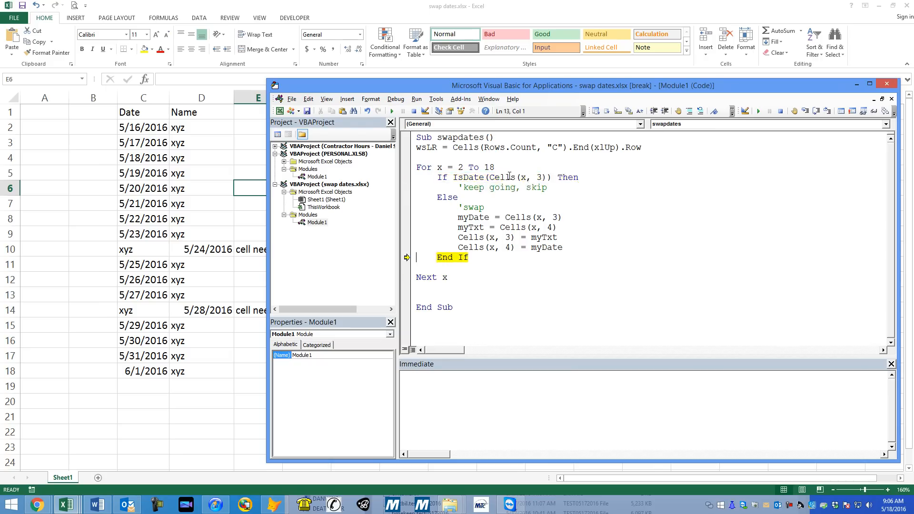
pyautogui.press('F8')
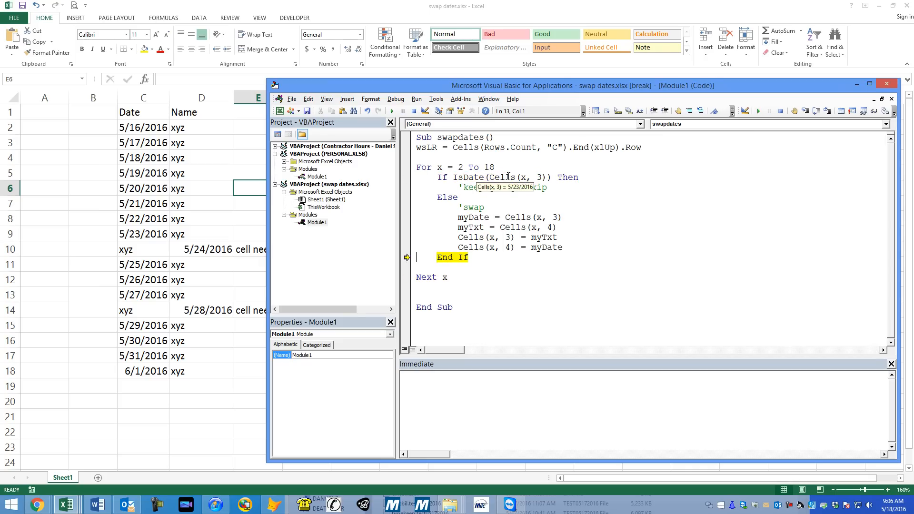
pyautogui.press('F8')
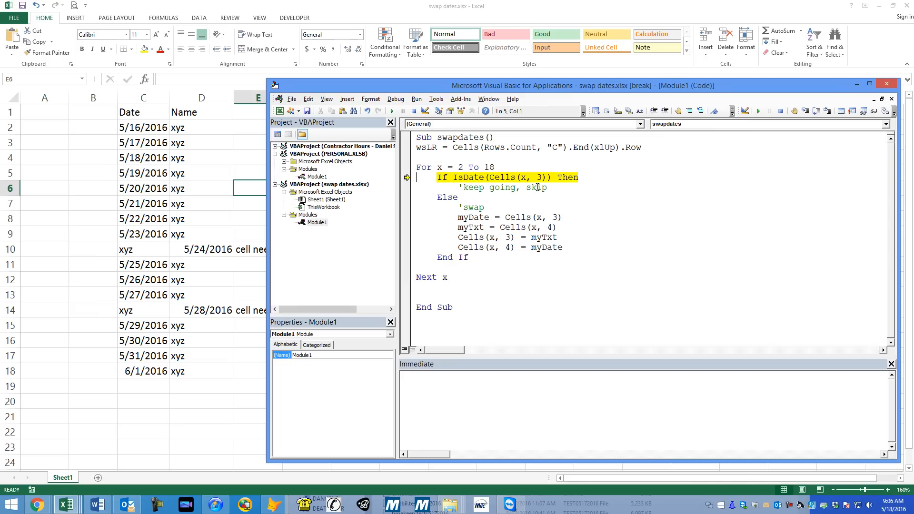
pyautogui.moveTo(523, 178)
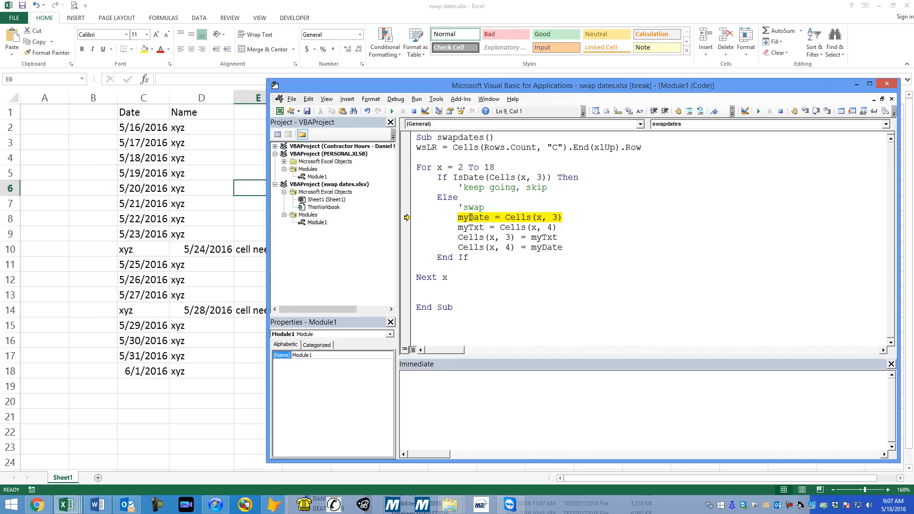
# Step: Step through the myDate, myTxt and swap lines, then continue to finish the macro
pyautogui.press('F8')
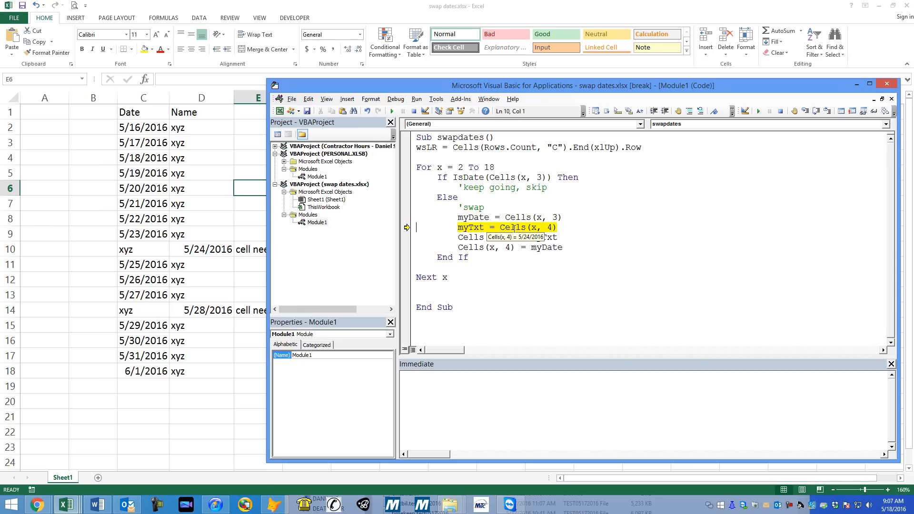
pyautogui.moveTo(511, 227)
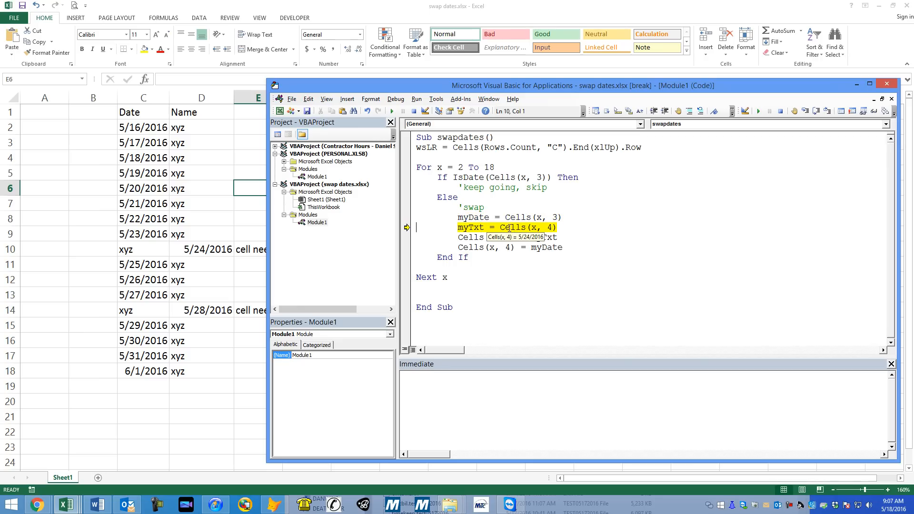
pyautogui.press('F8')
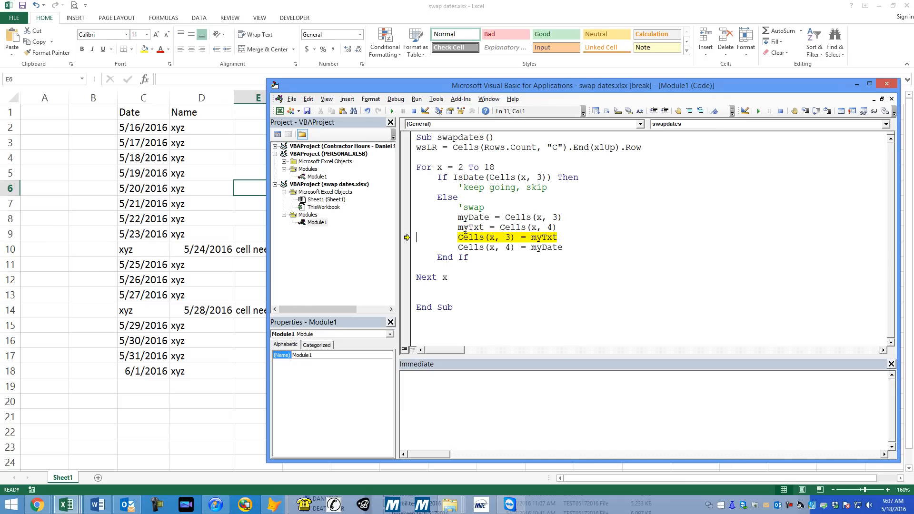
pyautogui.moveTo(546, 237)
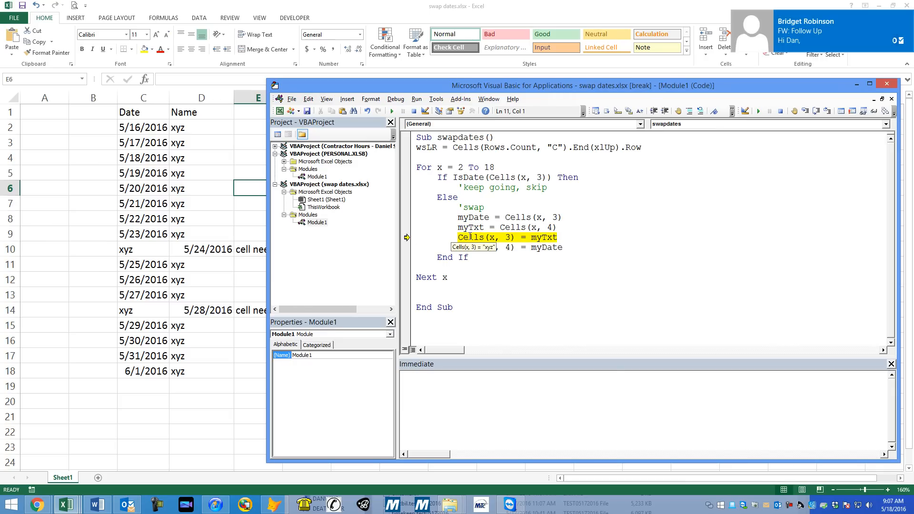
pyautogui.press('F8')
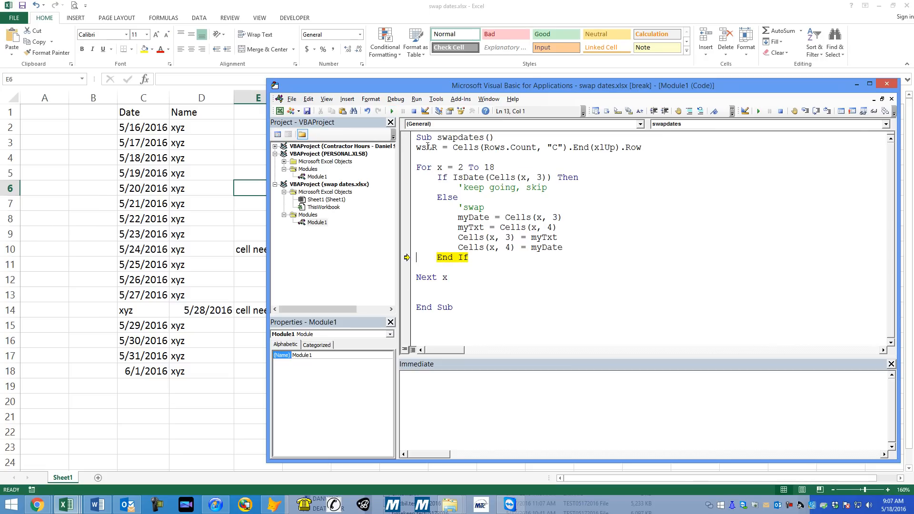
pyautogui.moveTo(392, 110)
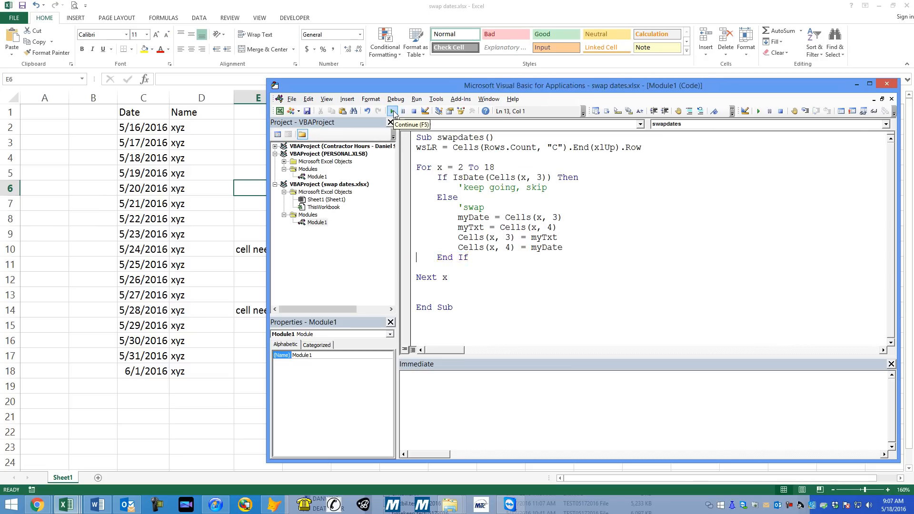
pyautogui.click(393, 111)
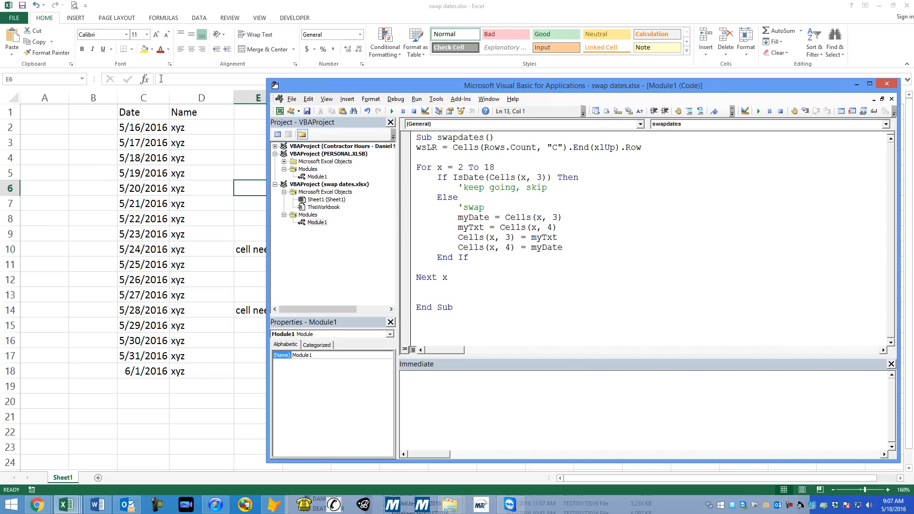